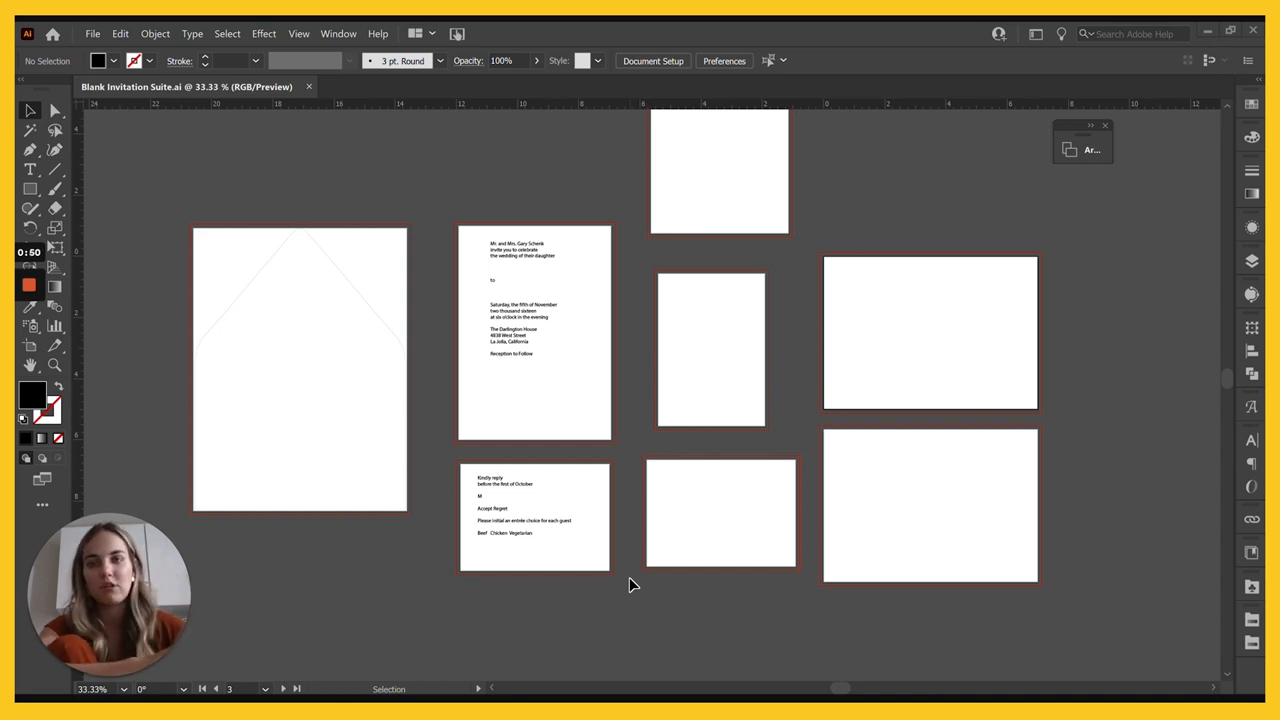
mouse_move(716, 530)
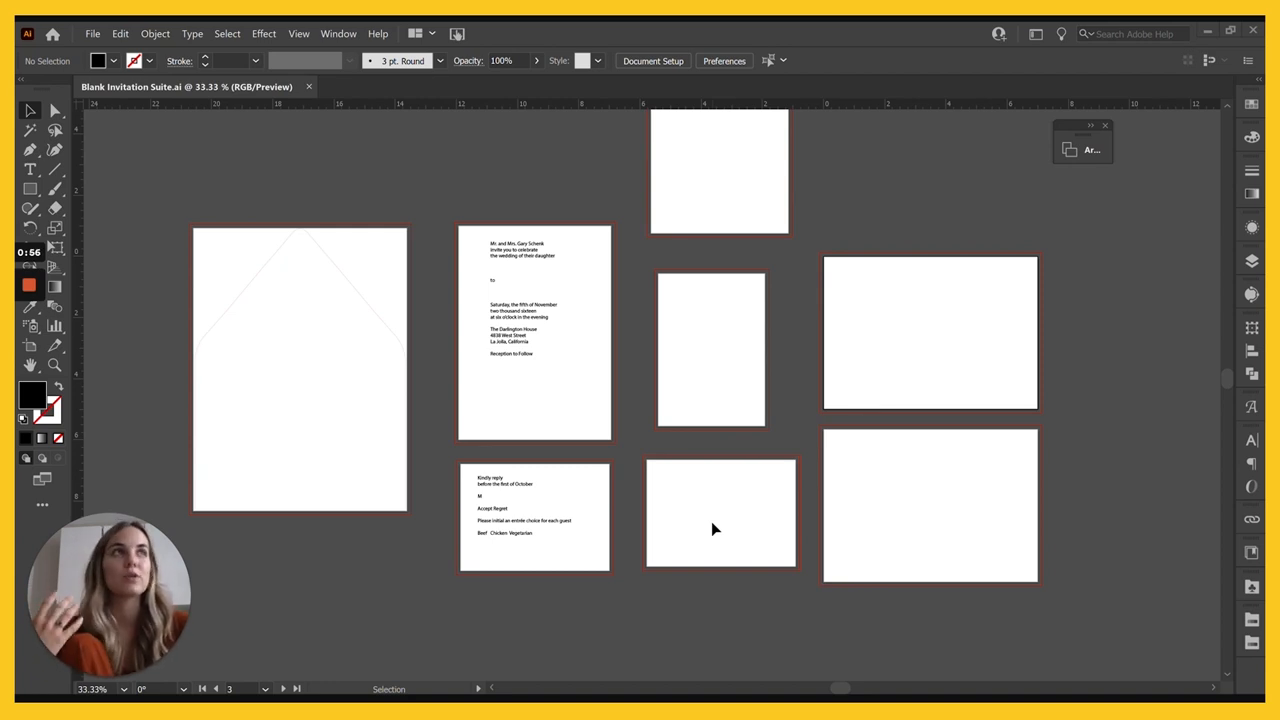
mouse_move(740, 500)
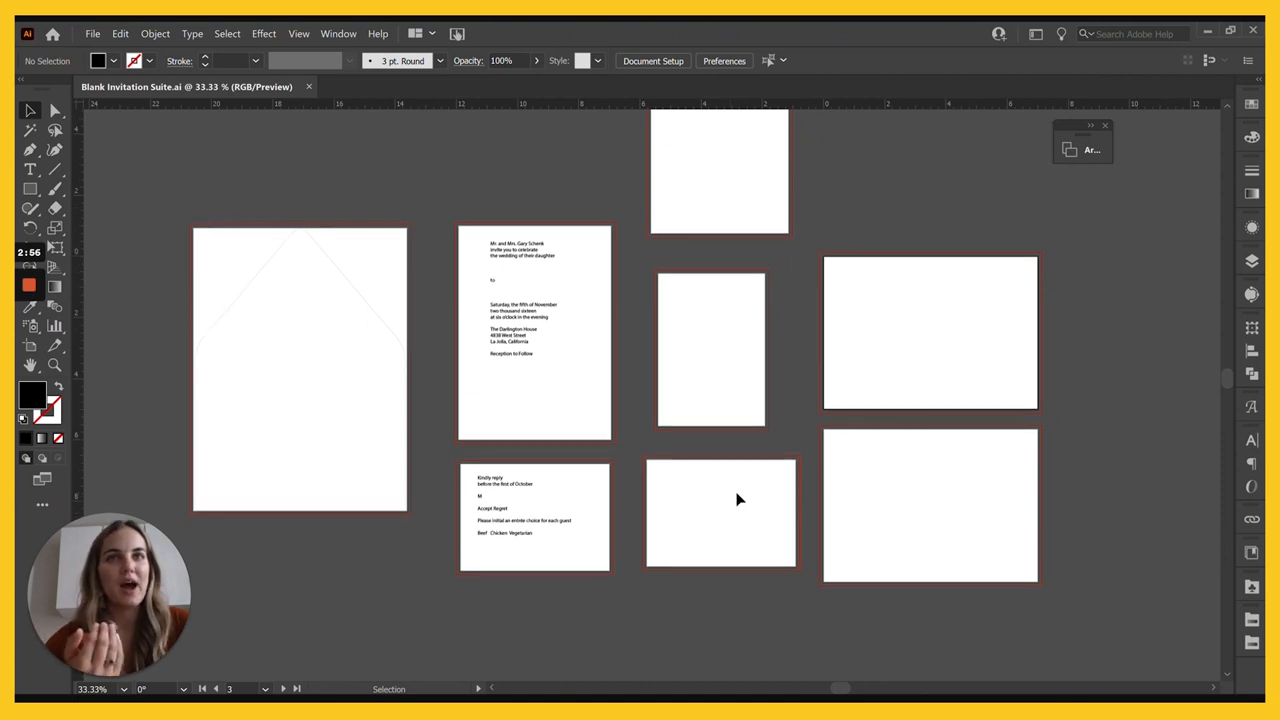
mouse_move(772, 496)
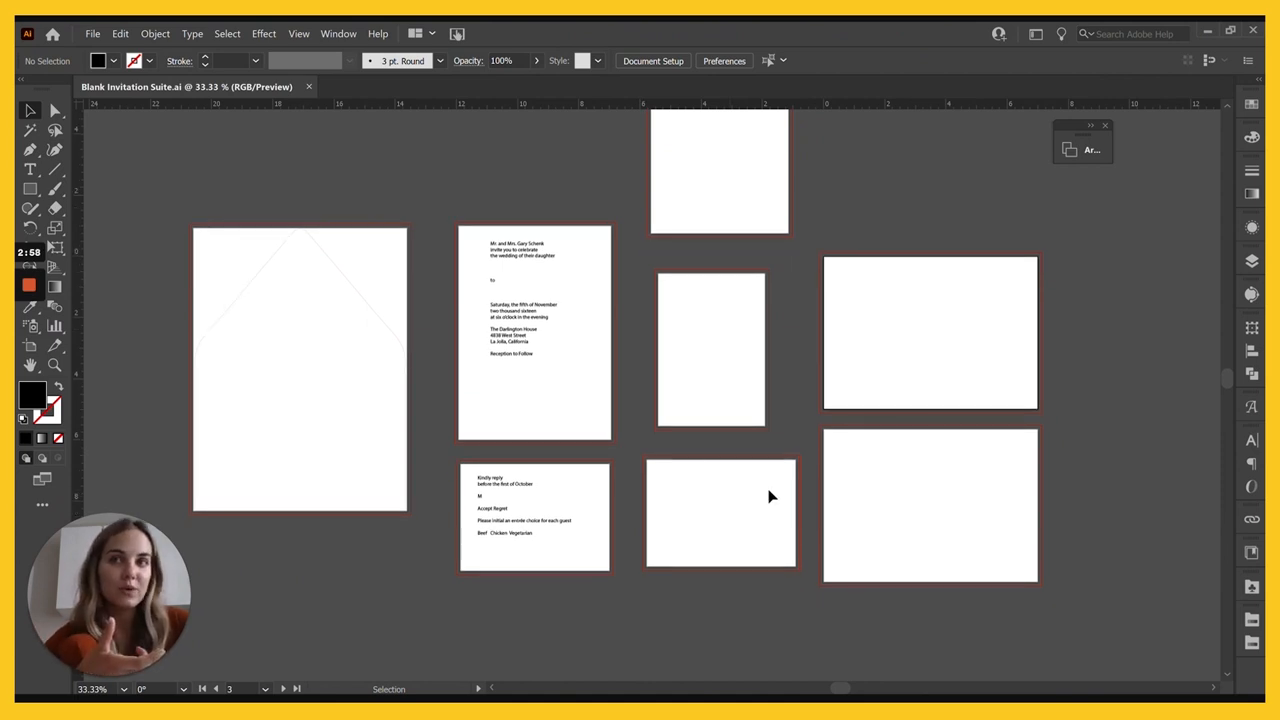
mouse_move(850, 472)
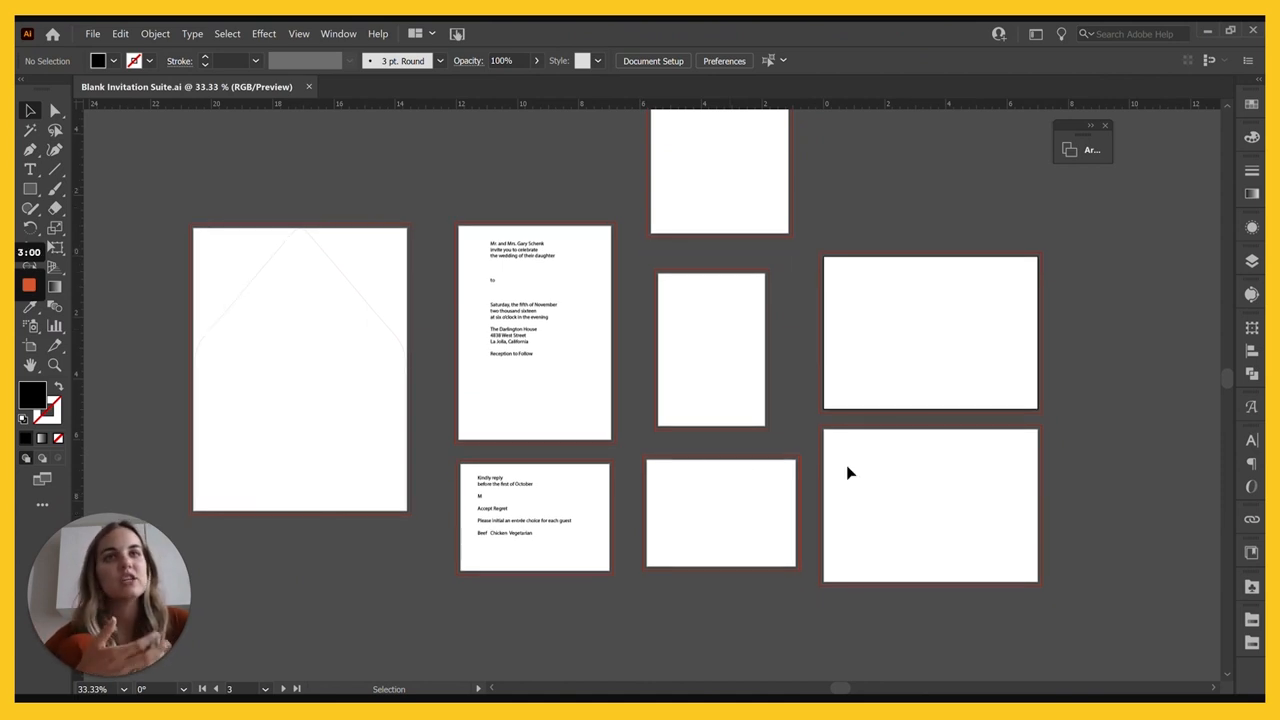
mouse_move(844, 478)
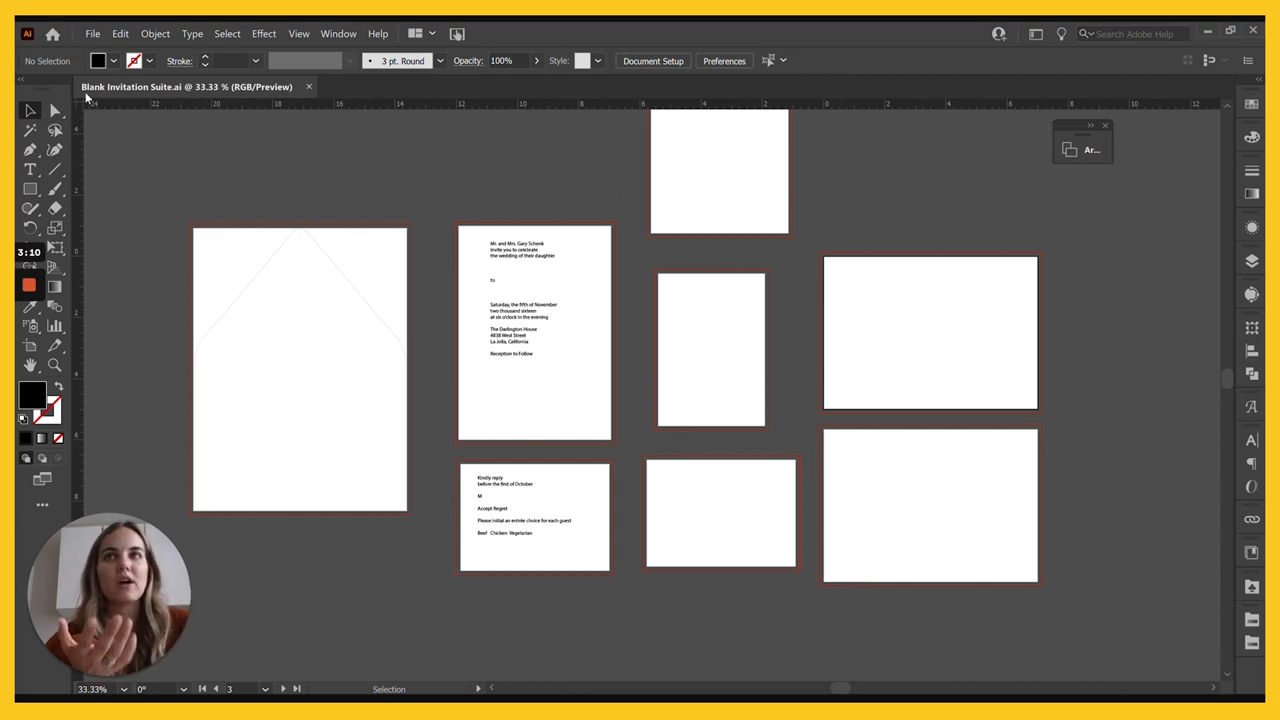
mouse_move(336, 104)
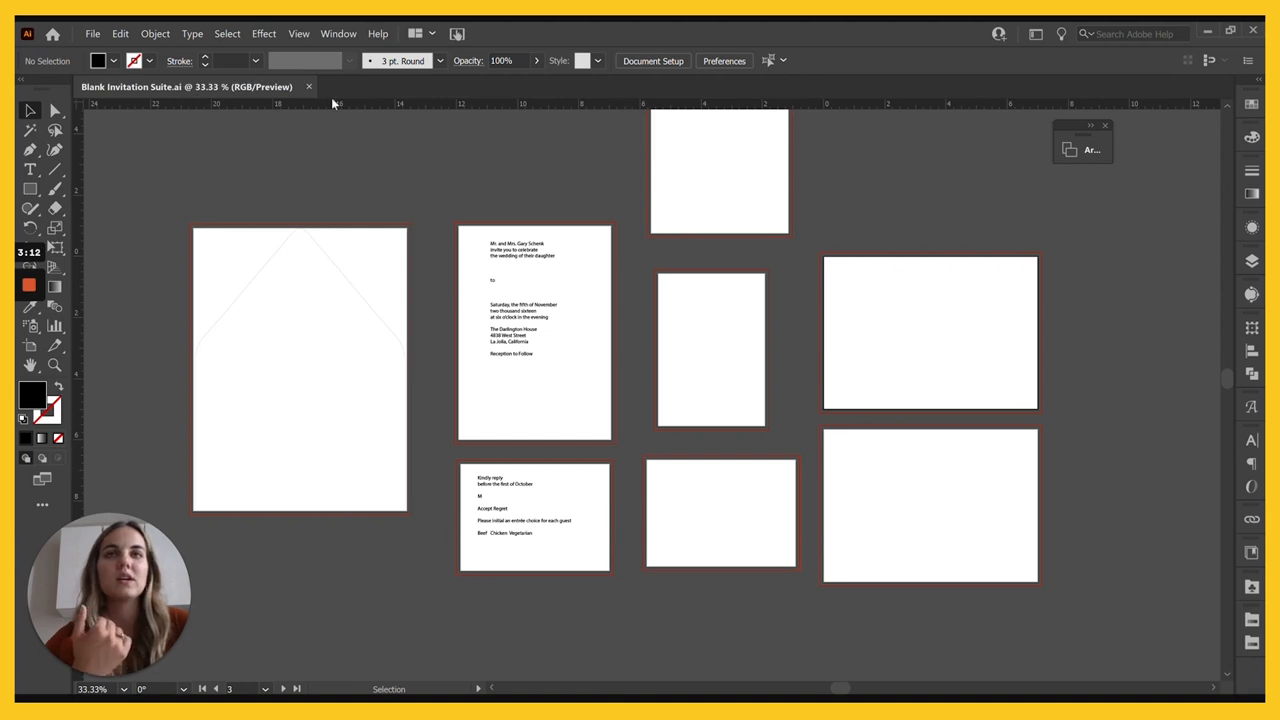
mouse_move(756, 344)
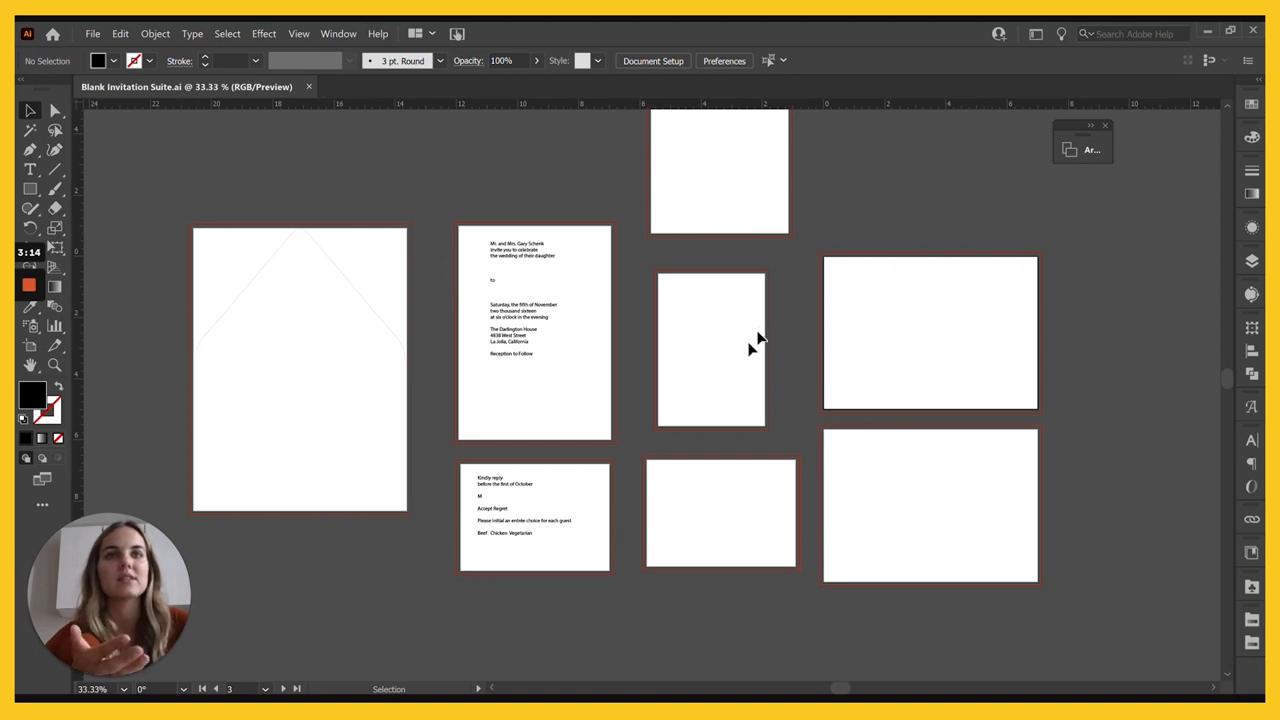
mouse_move(492, 374)
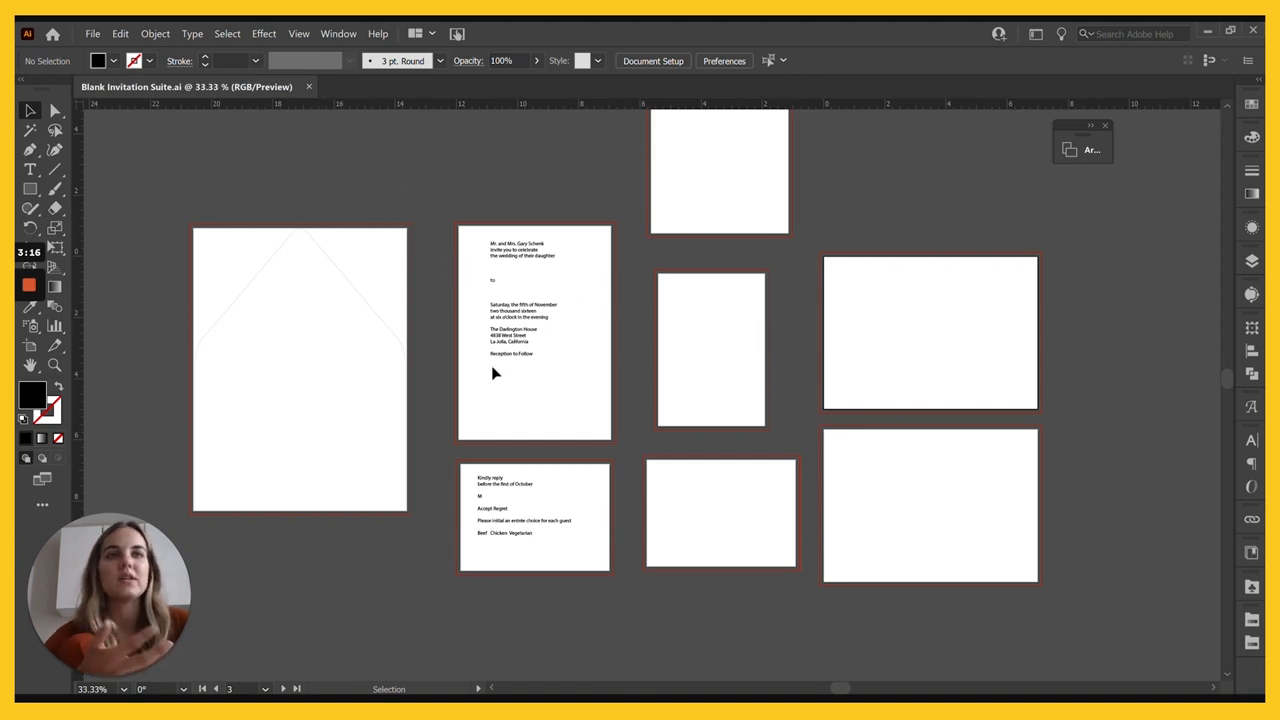
mouse_move(470, 312)
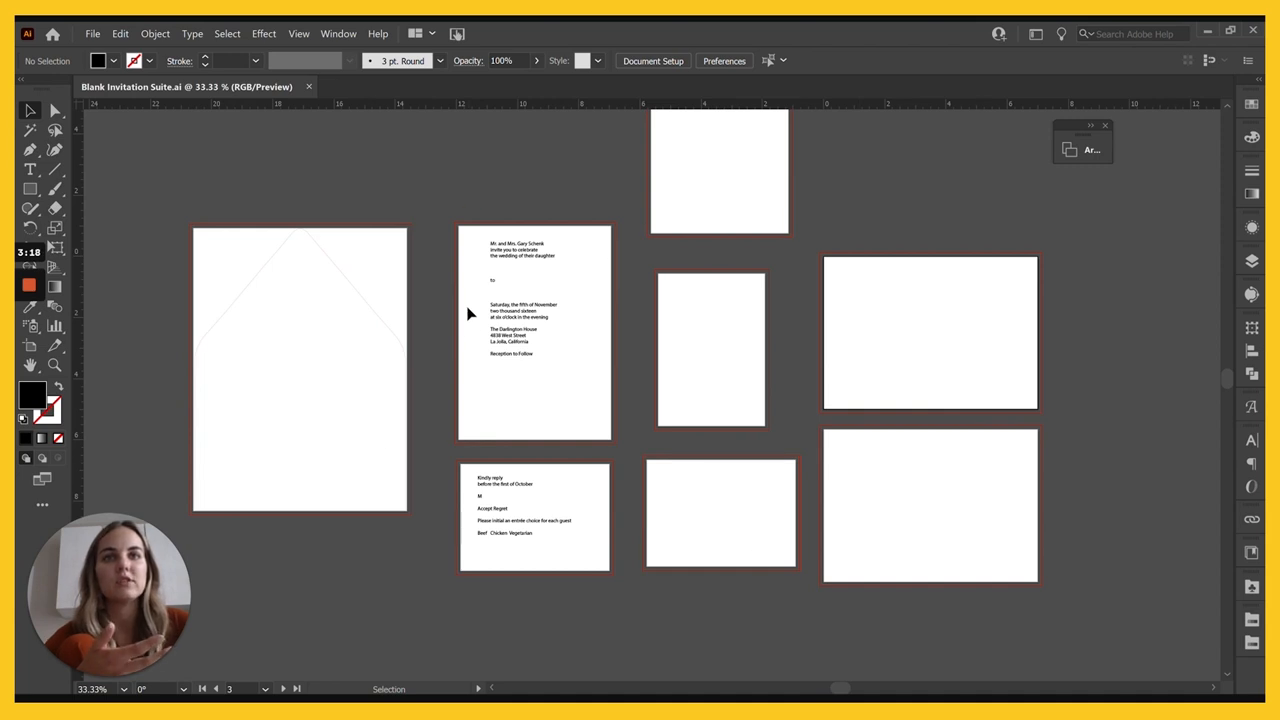
mouse_move(936, 560)
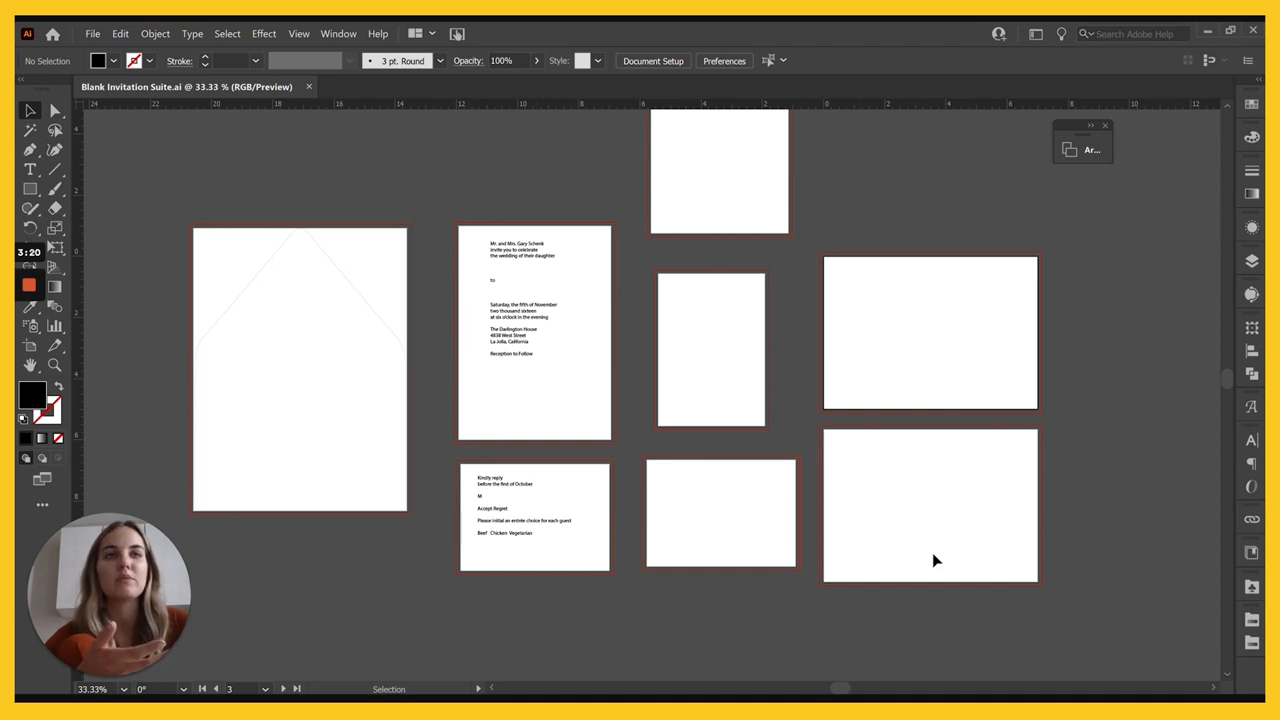
mouse_move(692, 308)
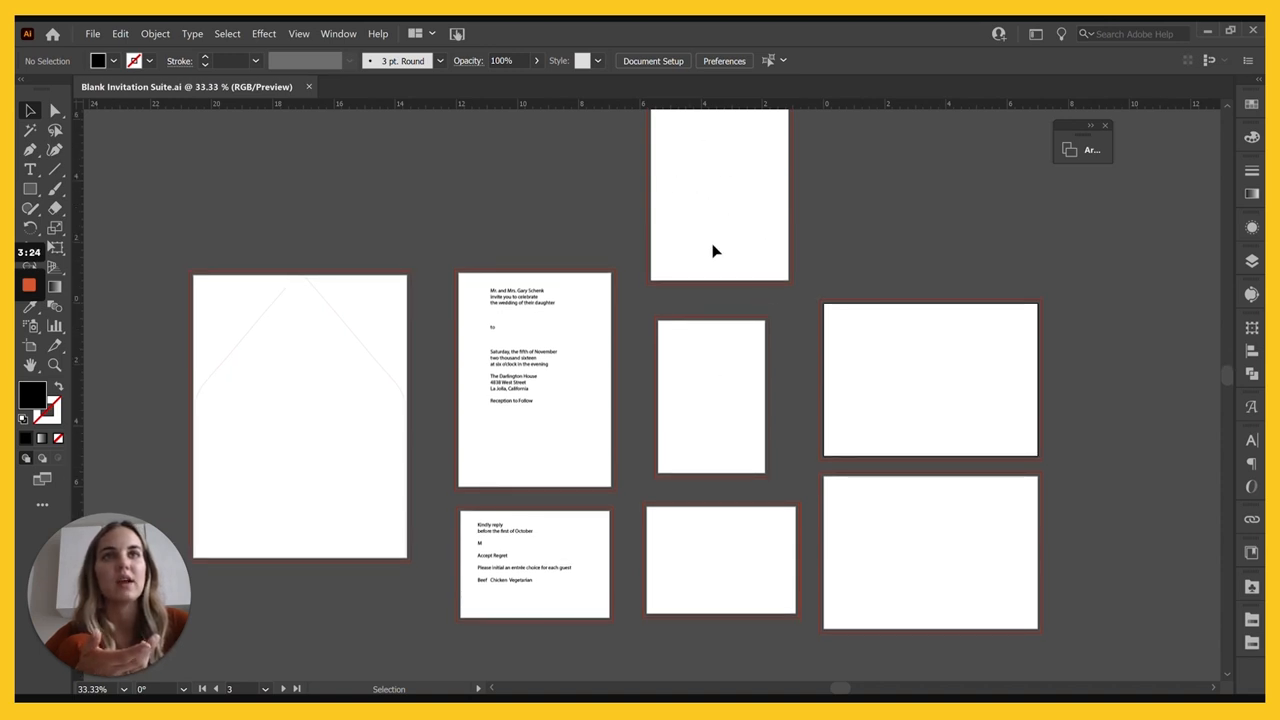
- Deselect the envelope outline and select the RSVP text block on its artboard
scroll(down, 3)
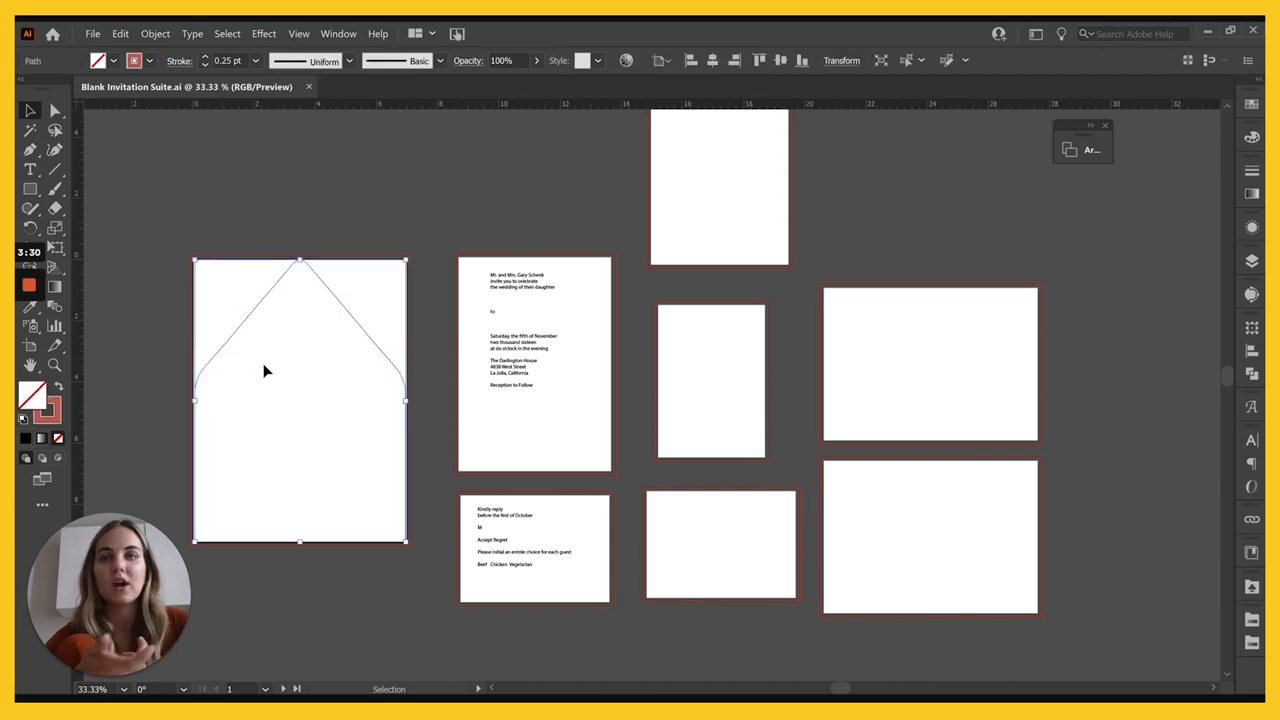
click(624, 432)
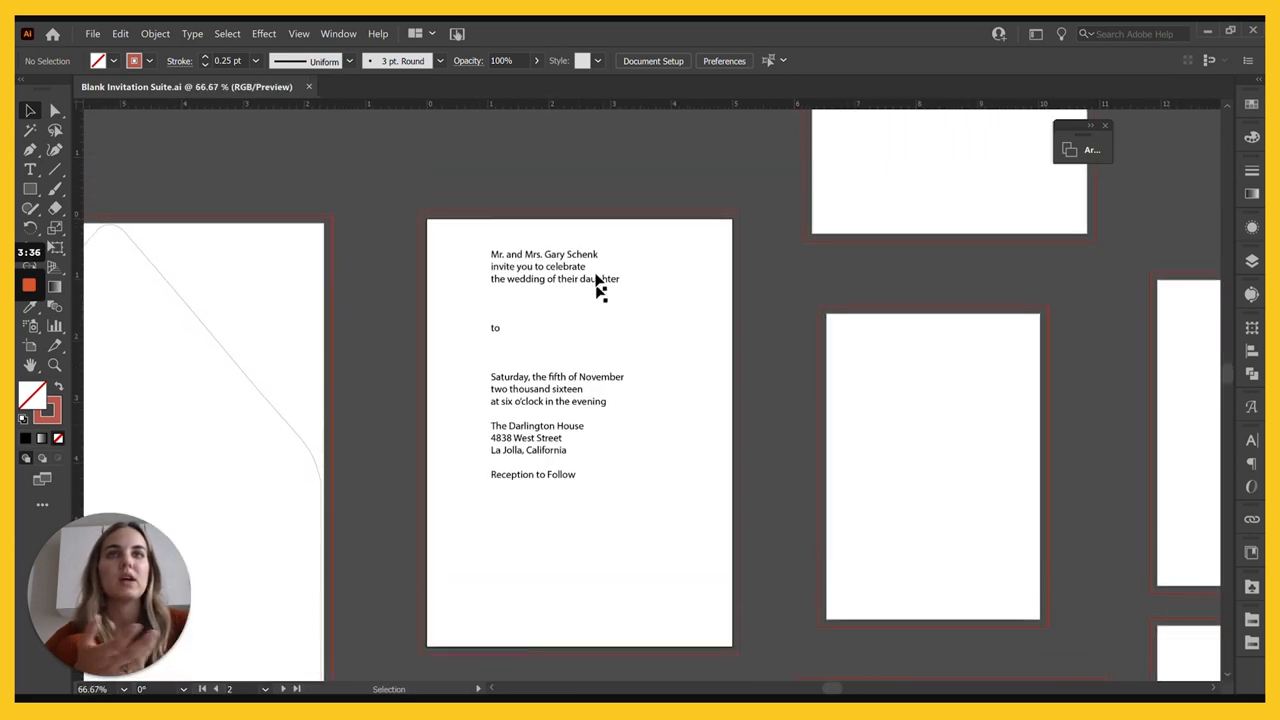
mouse_move(636, 562)
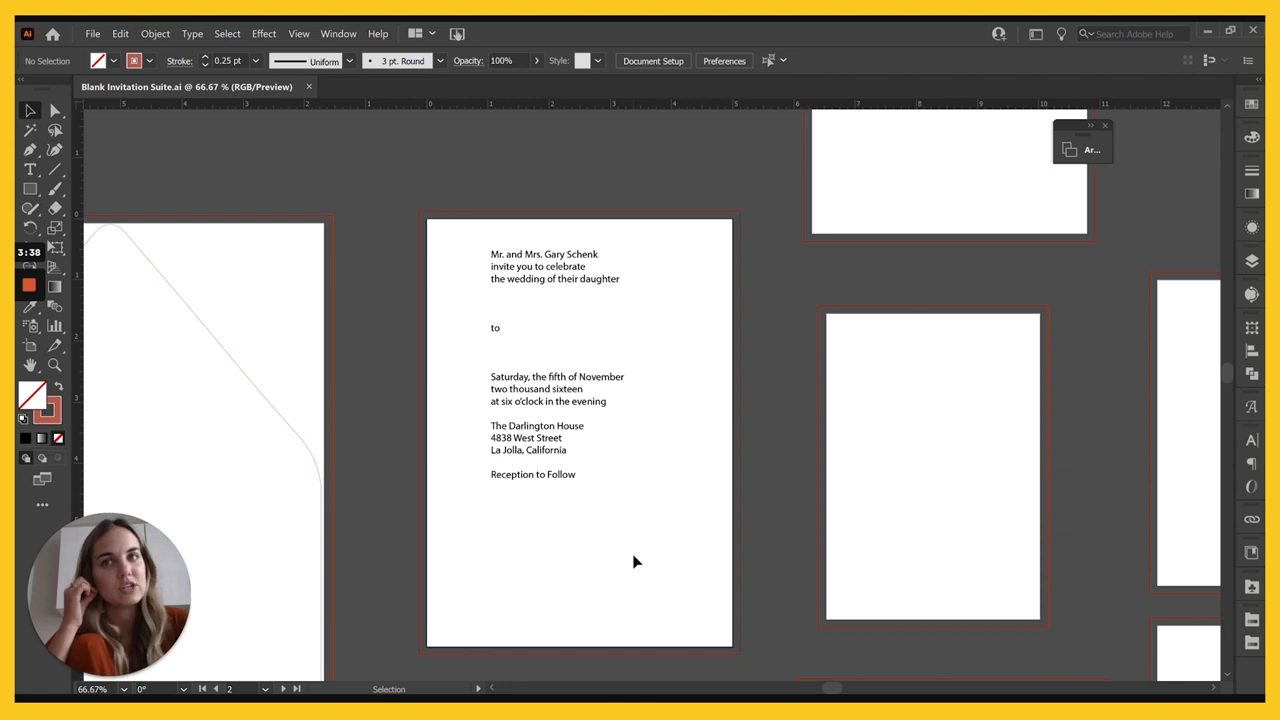
scroll(down, 3)
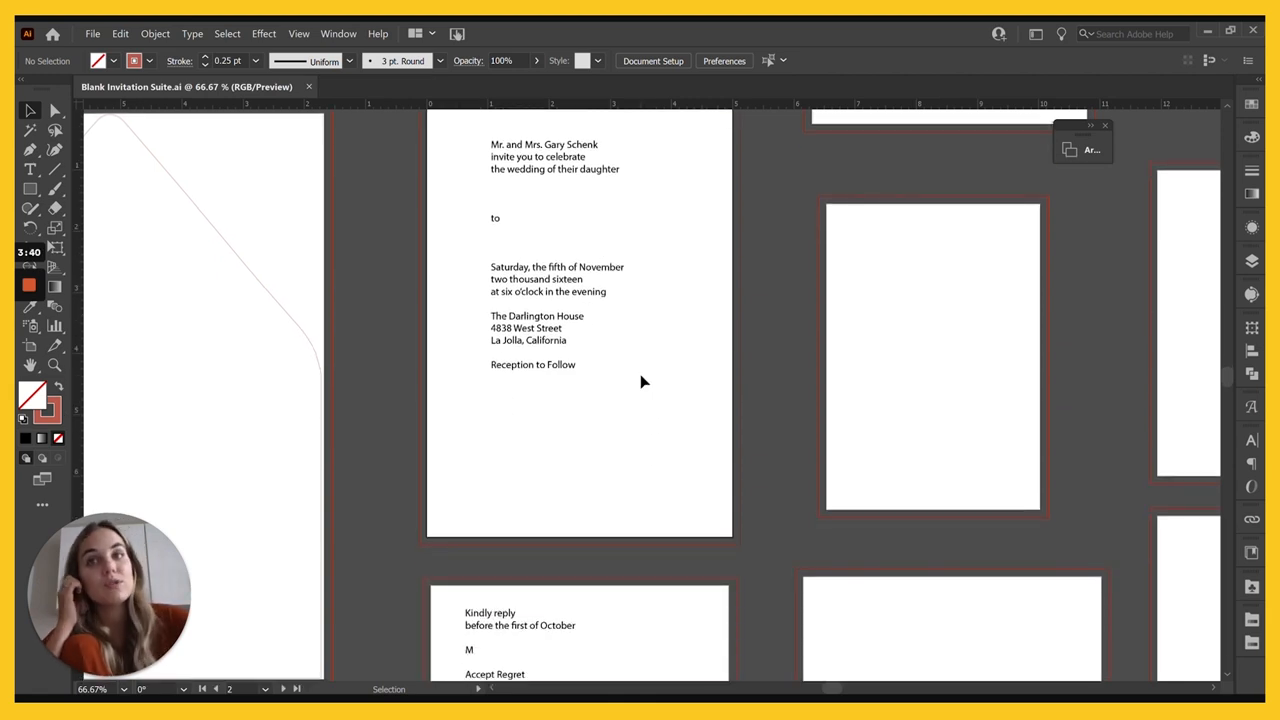
scroll(down, 3)
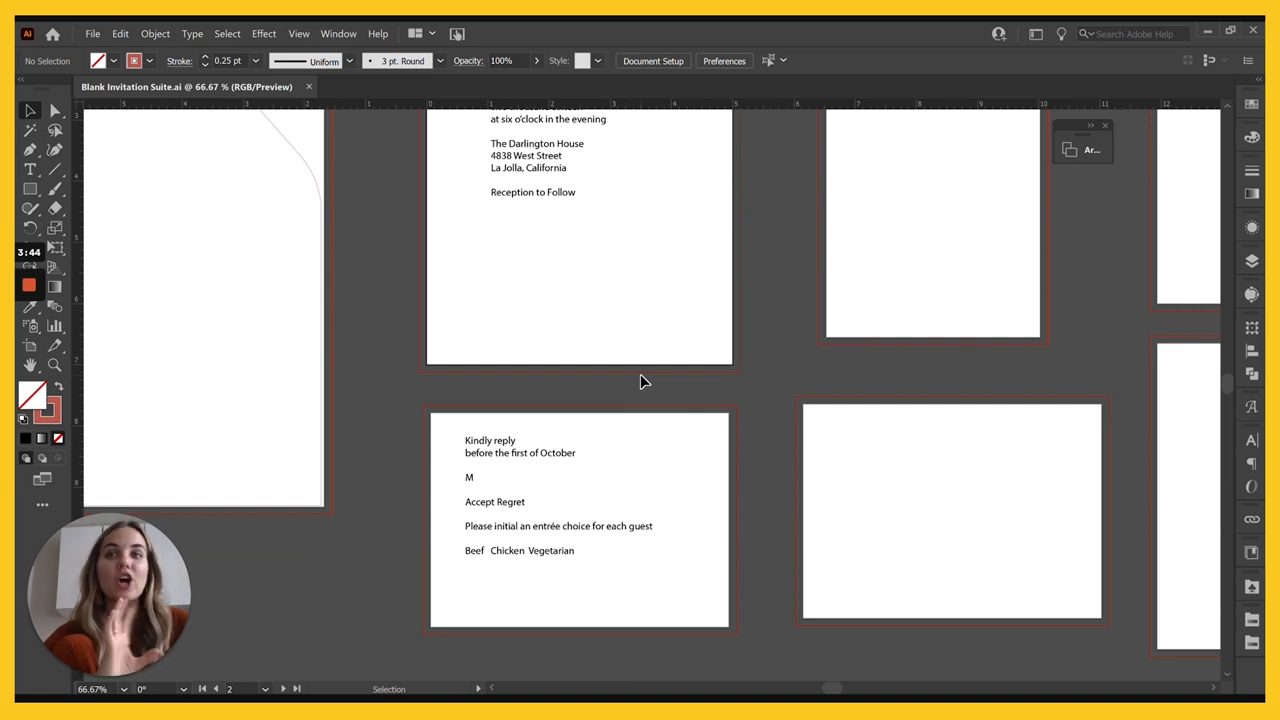
click(520, 500)
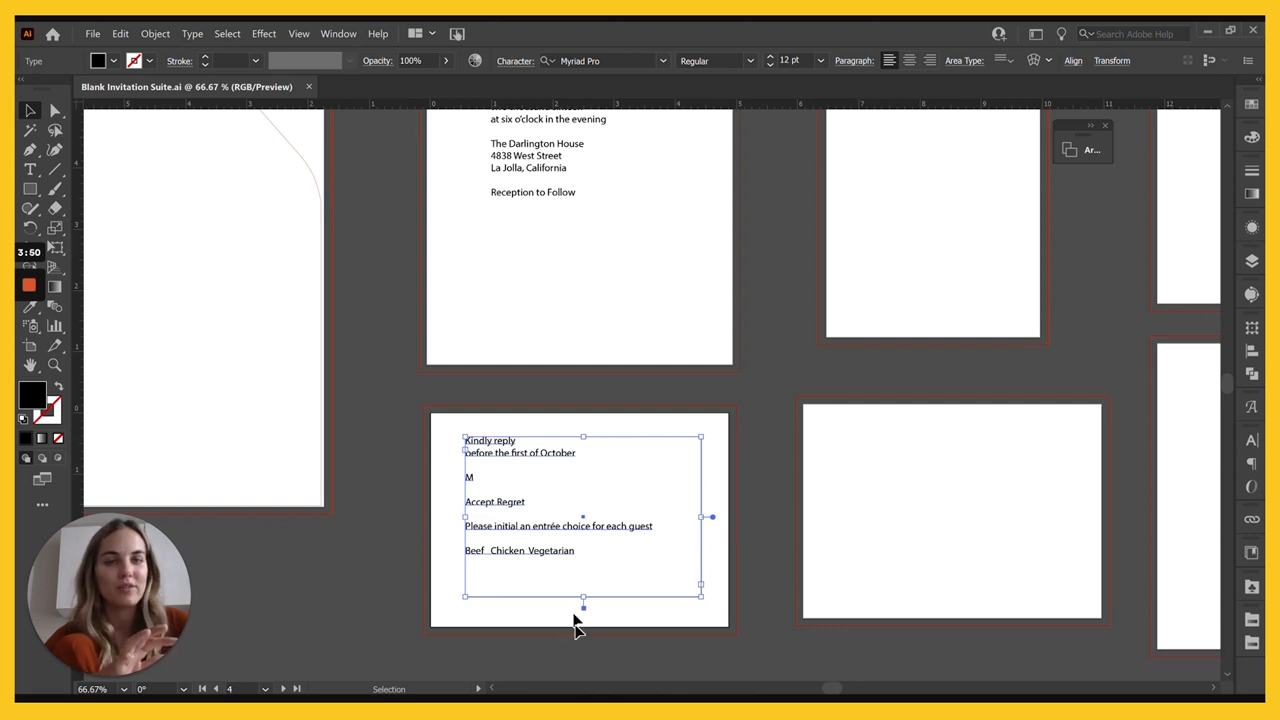
mouse_move(544, 548)
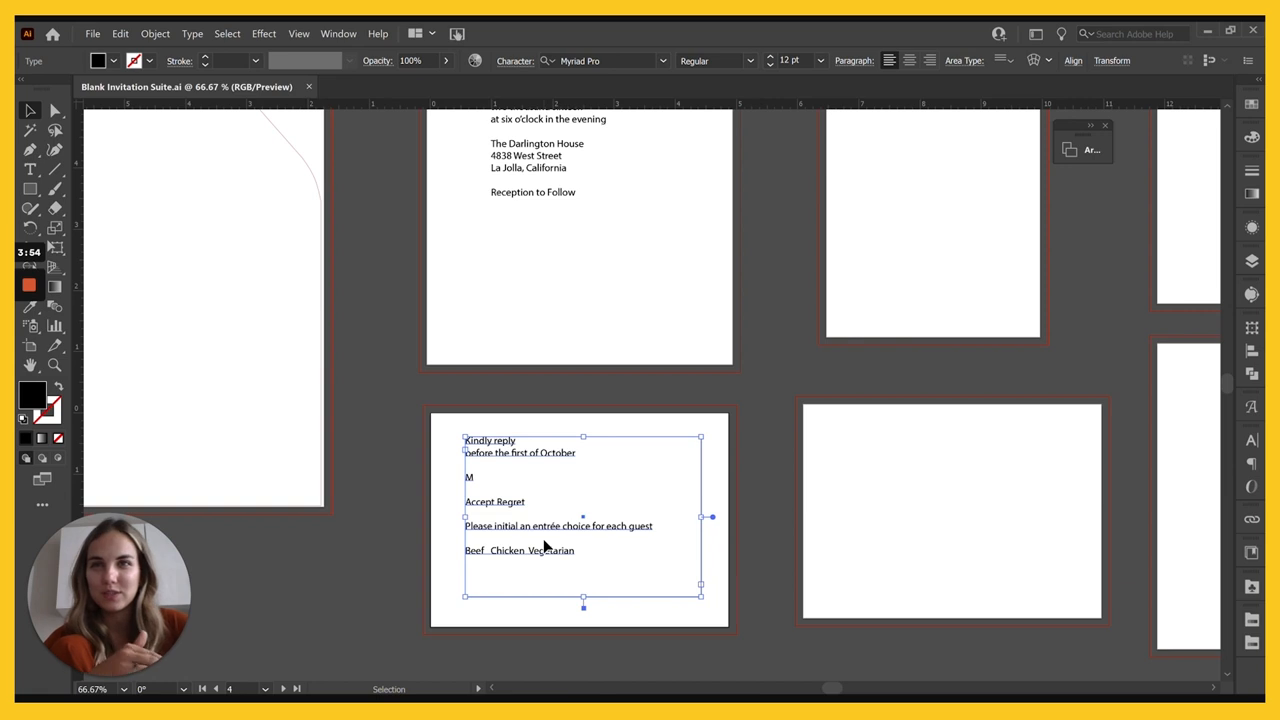
mouse_move(550, 482)
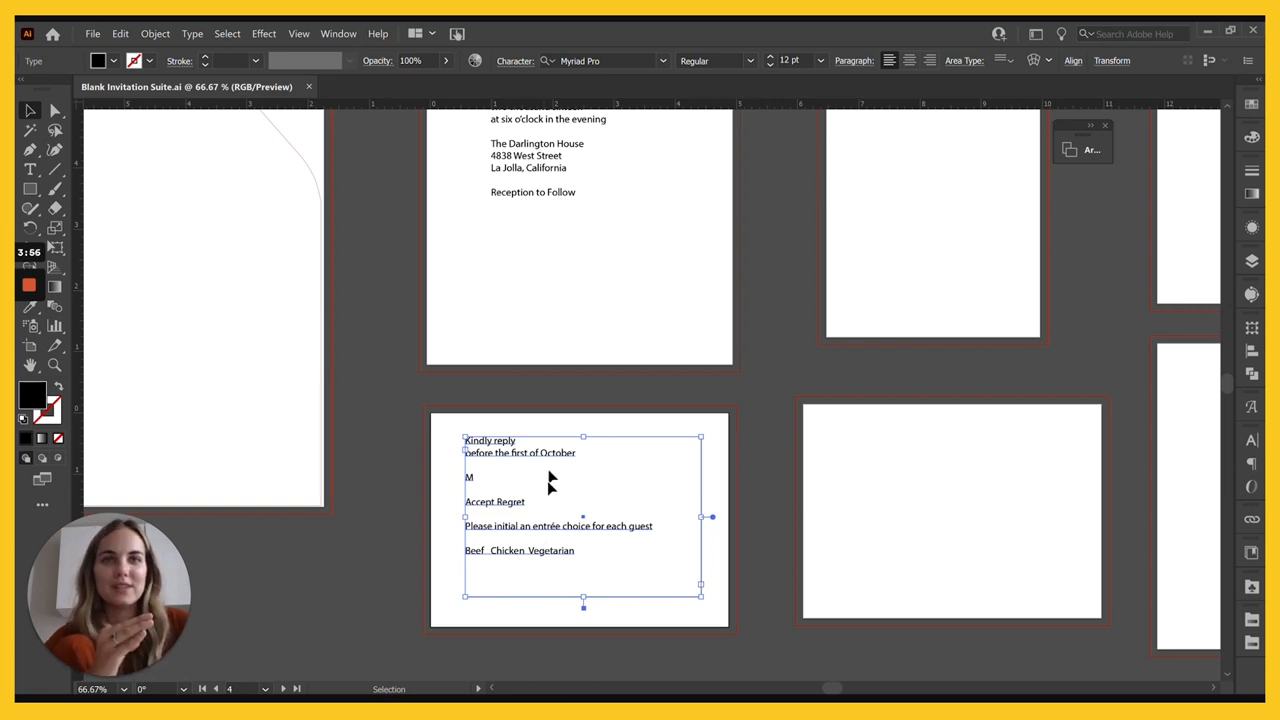
mouse_move(548, 500)
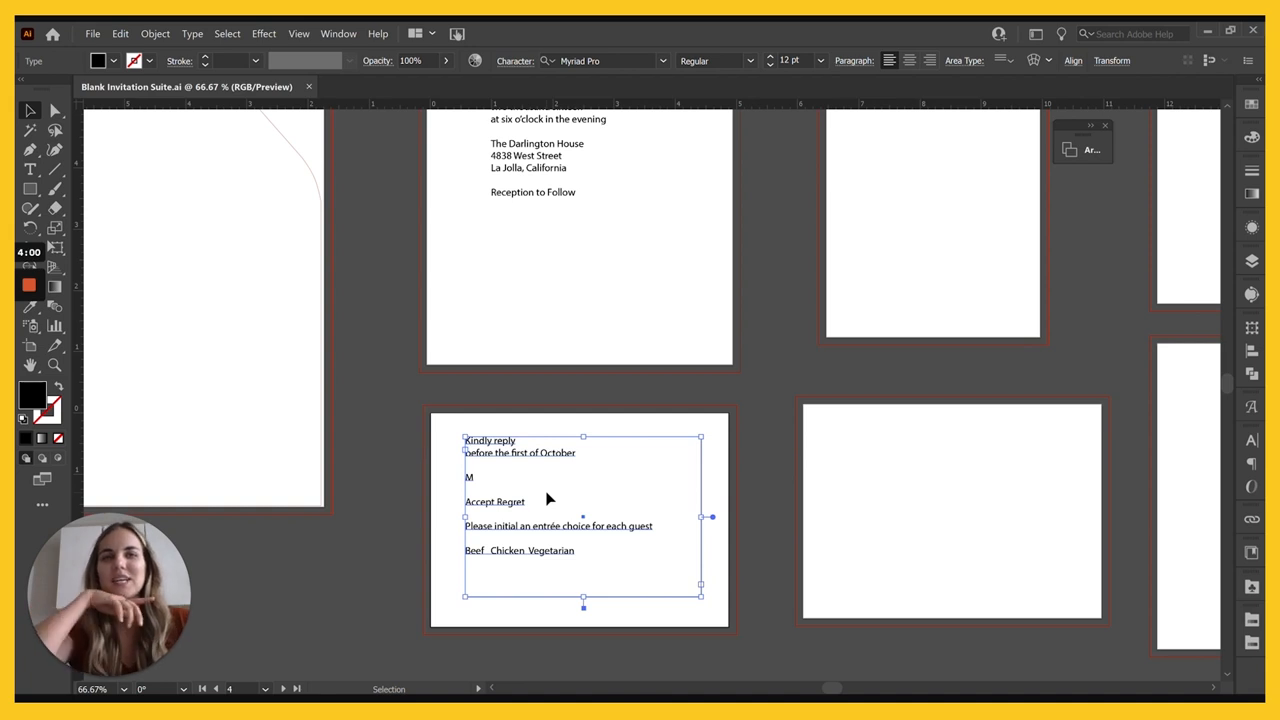
mouse_move(530, 520)
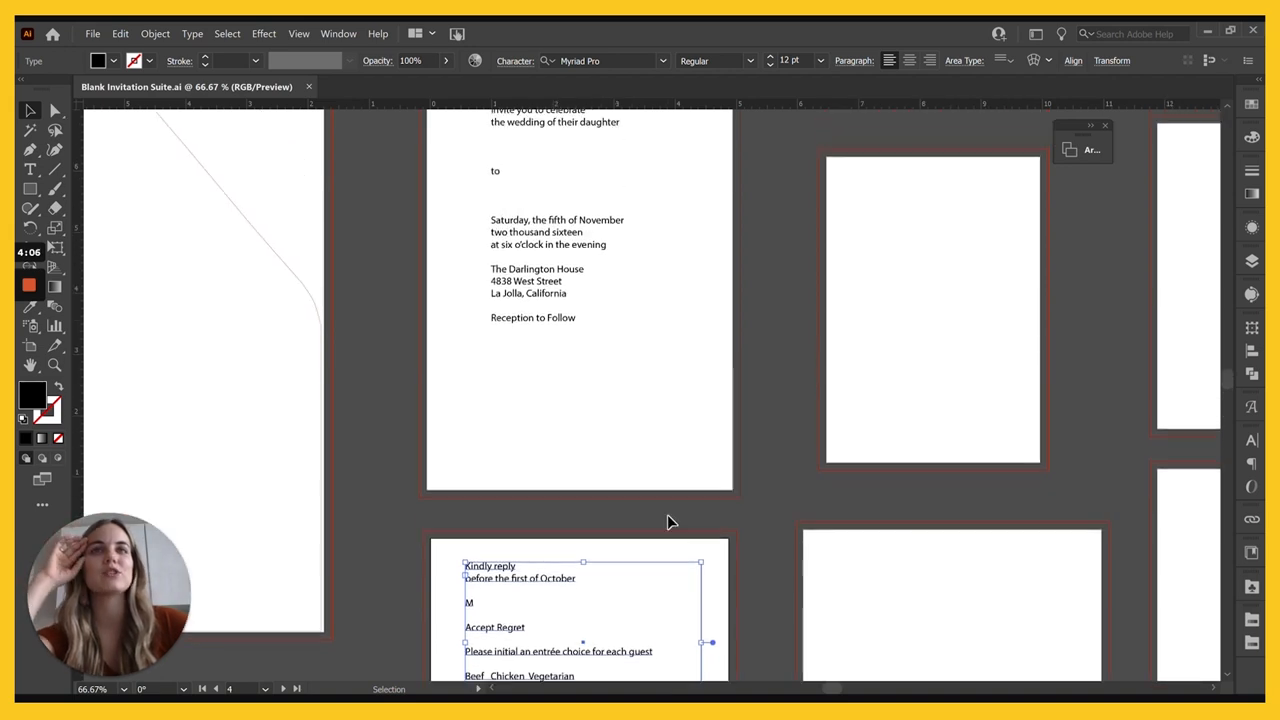
- Edit the RSVP placeholder to read Kindly reply with Beef, Chicken and Vegetarian choices
scroll(up, 3)
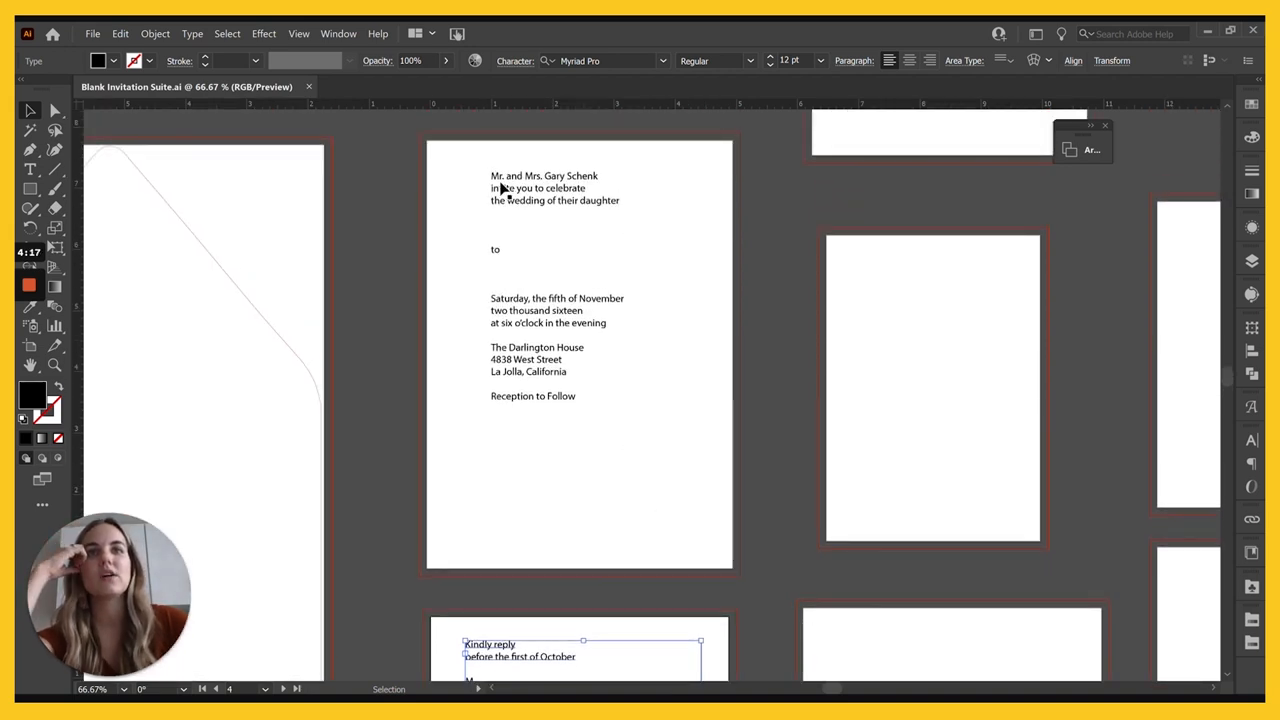
mouse_move(544, 256)
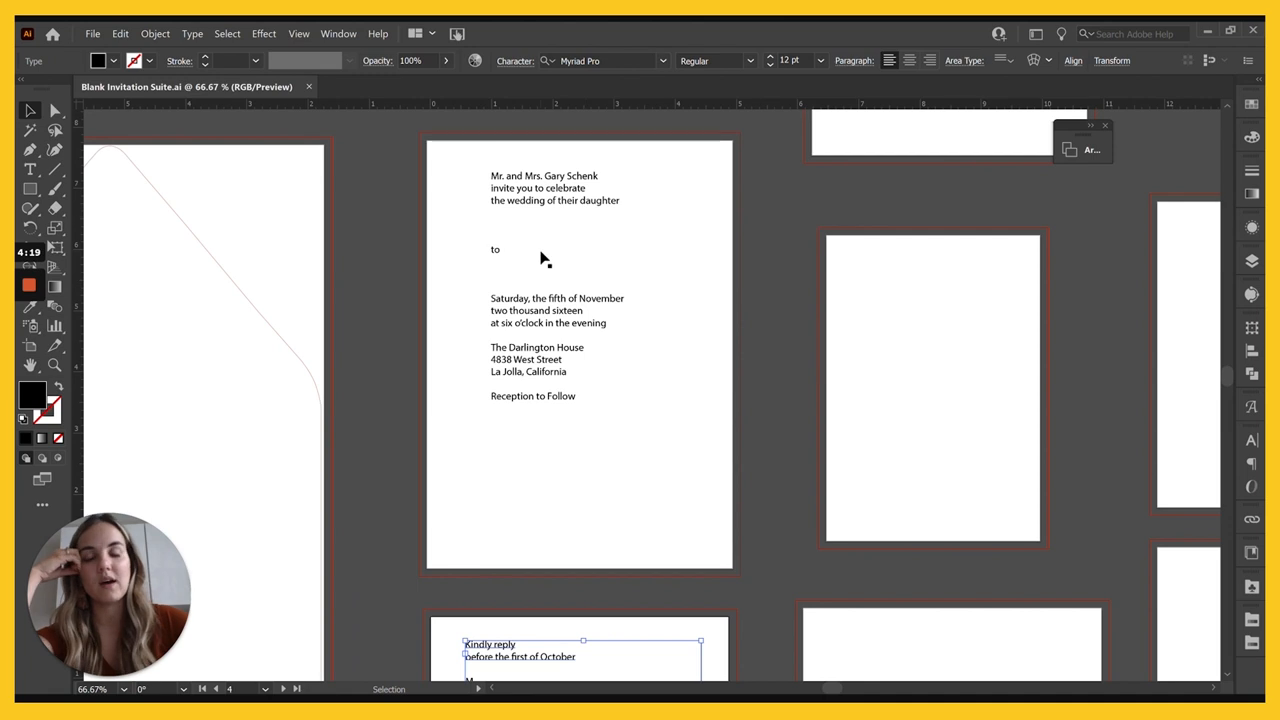
mouse_move(496, 262)
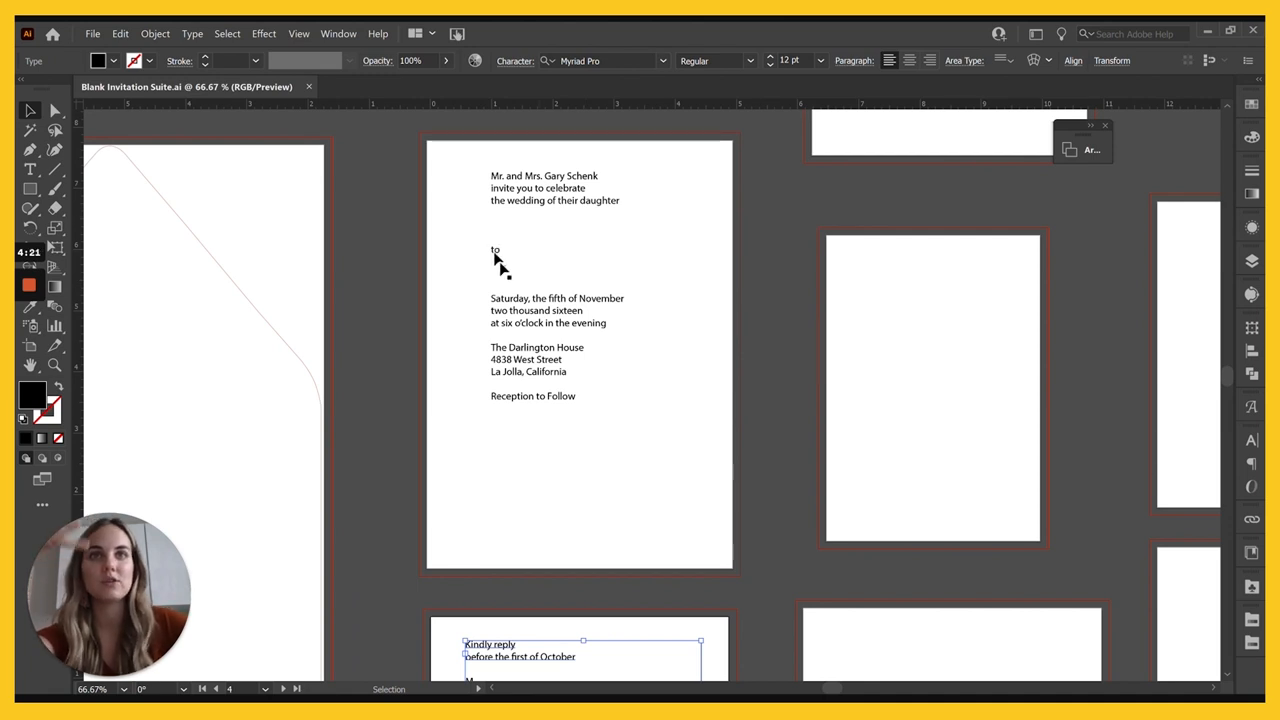
mouse_move(520, 340)
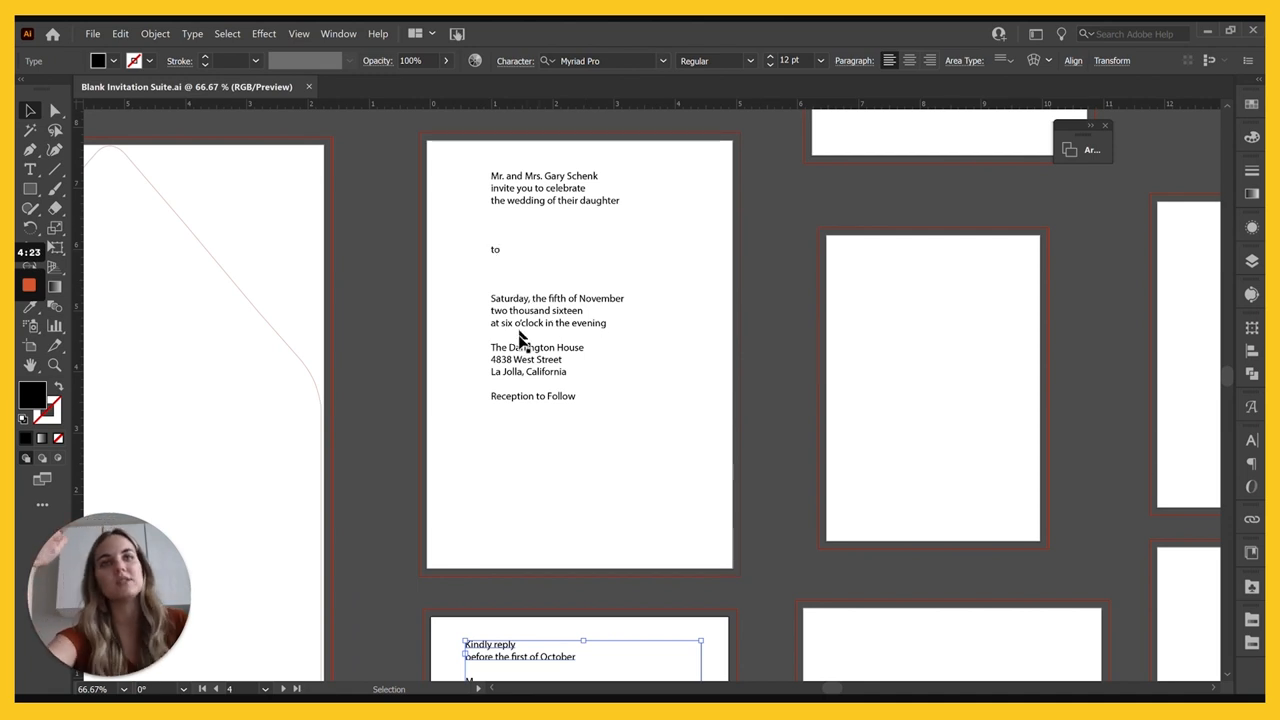
mouse_move(616, 340)
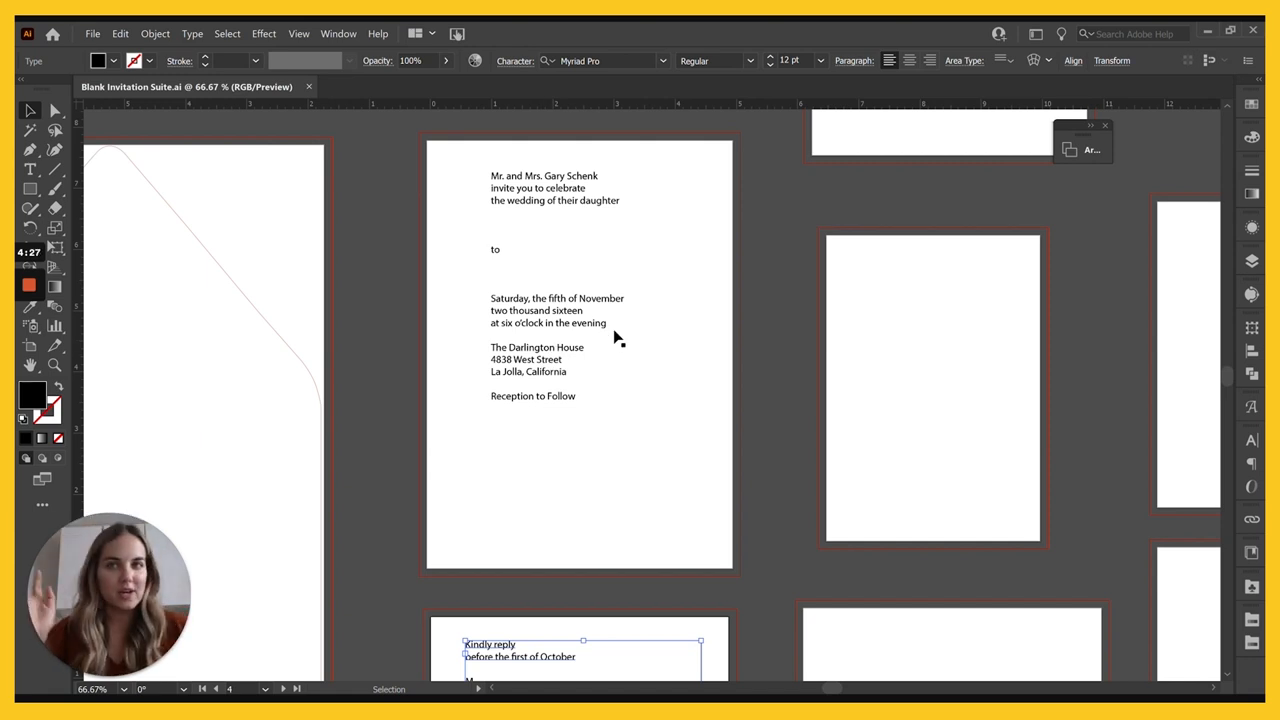
scroll(down, 3)
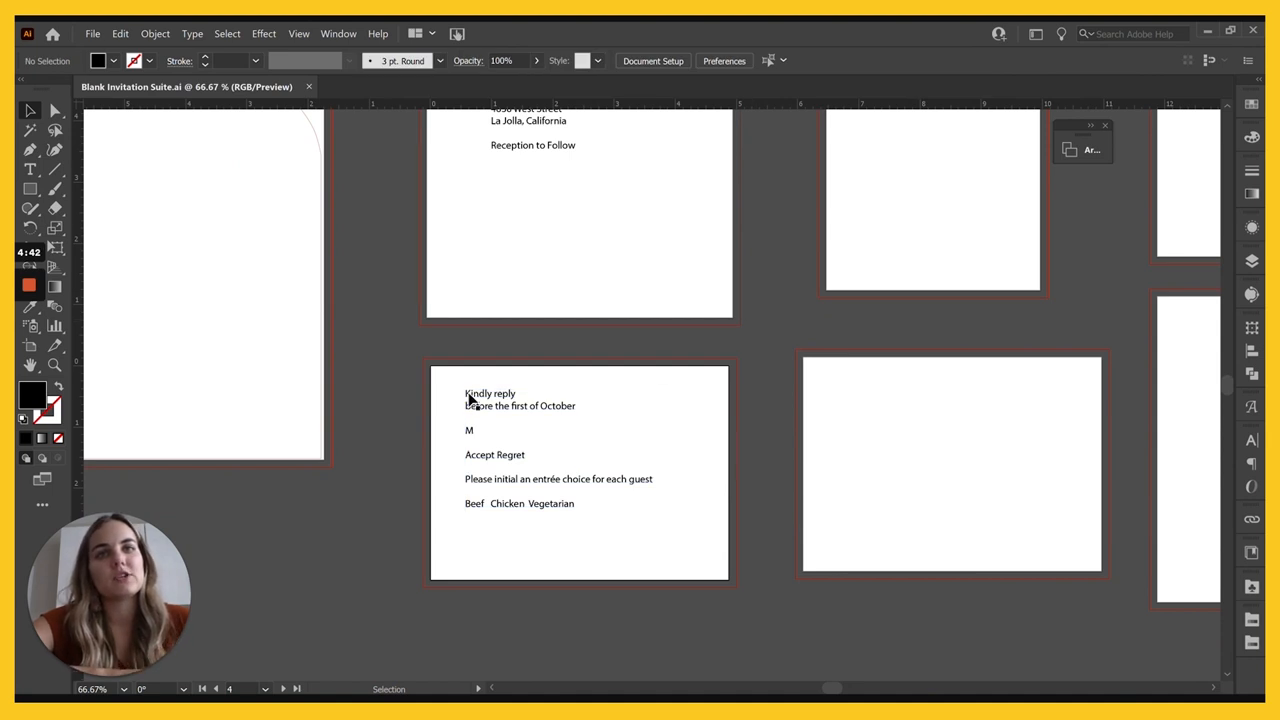
click(520, 404)
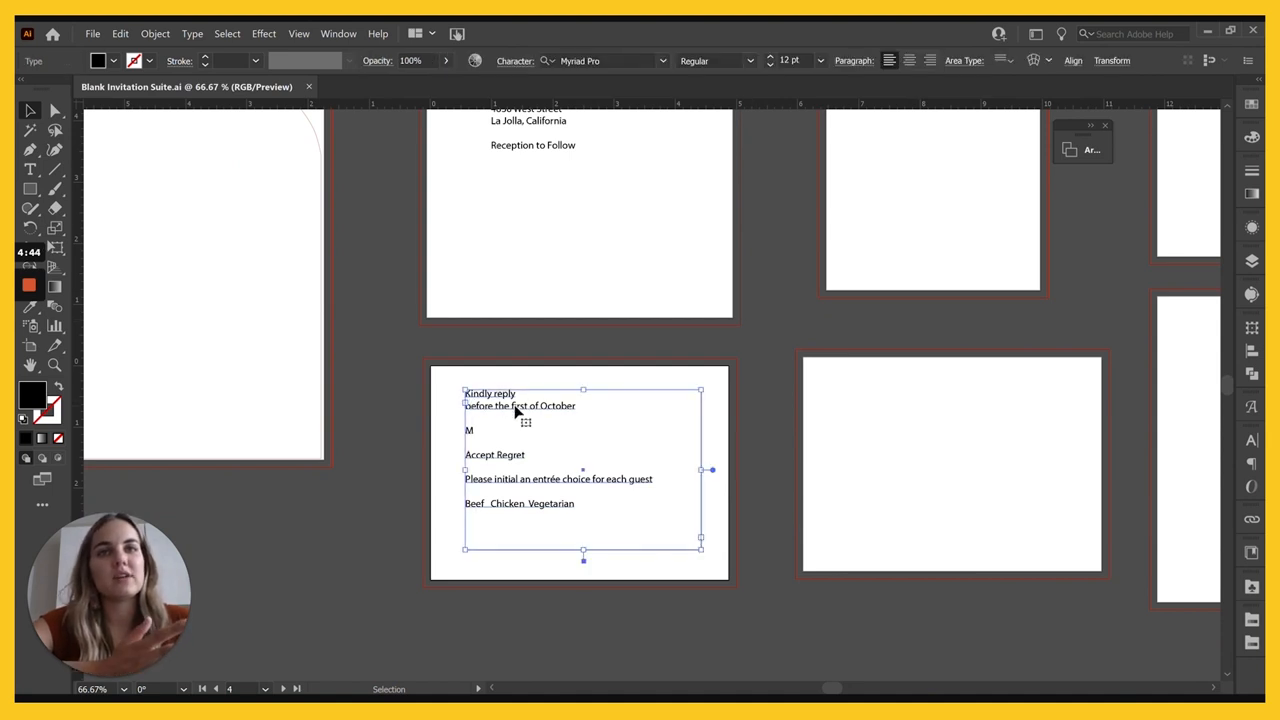
double_click(544, 404)
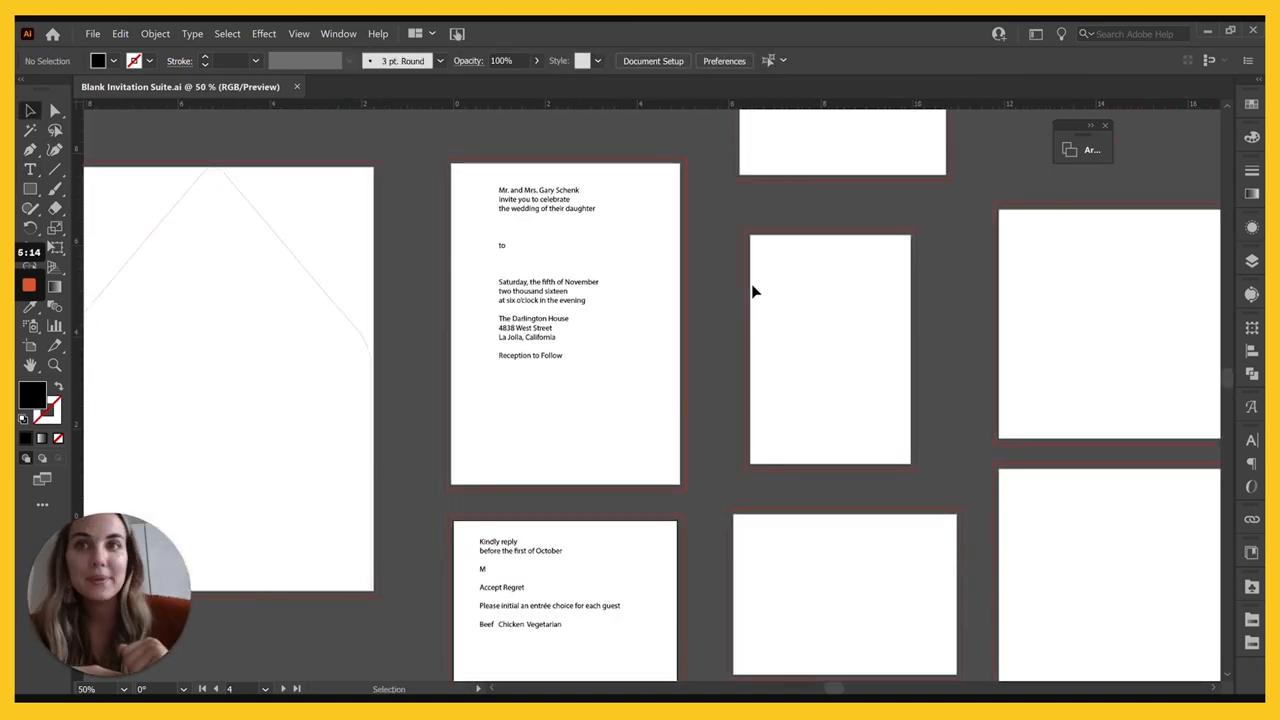
mouse_move(364, 628)
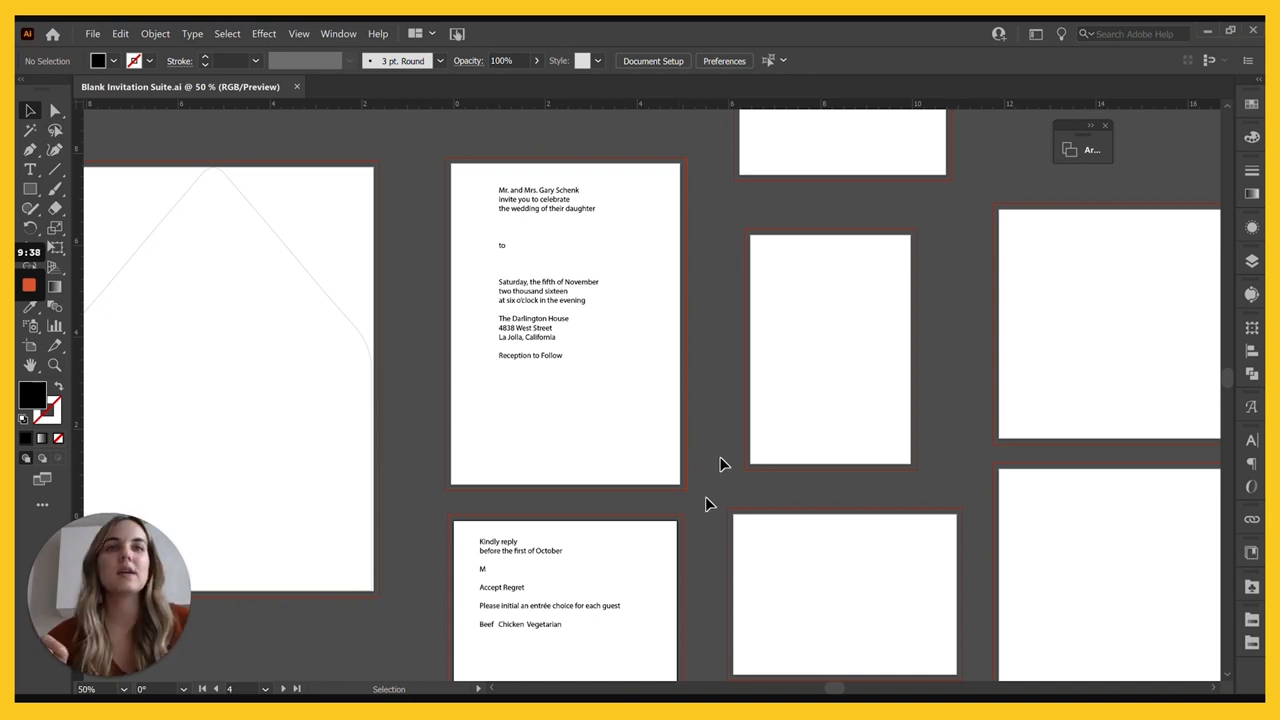
scroll(up, 3)
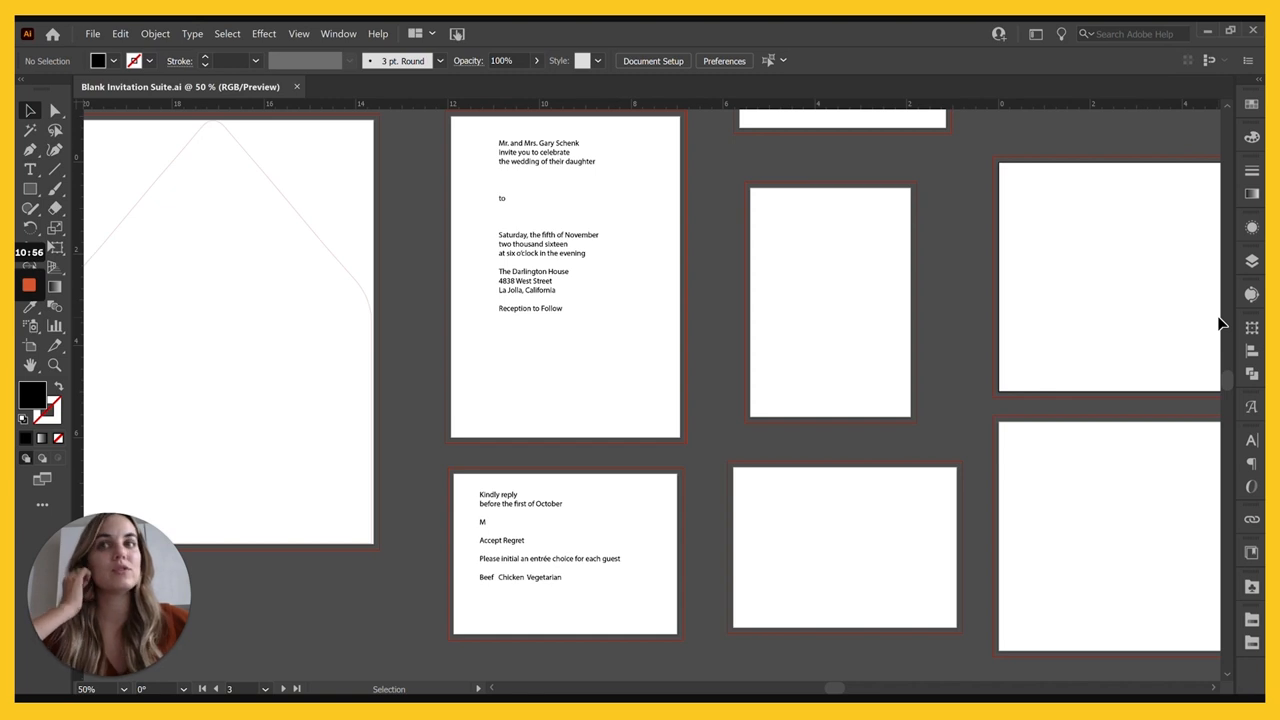
mouse_move(1208, 356)
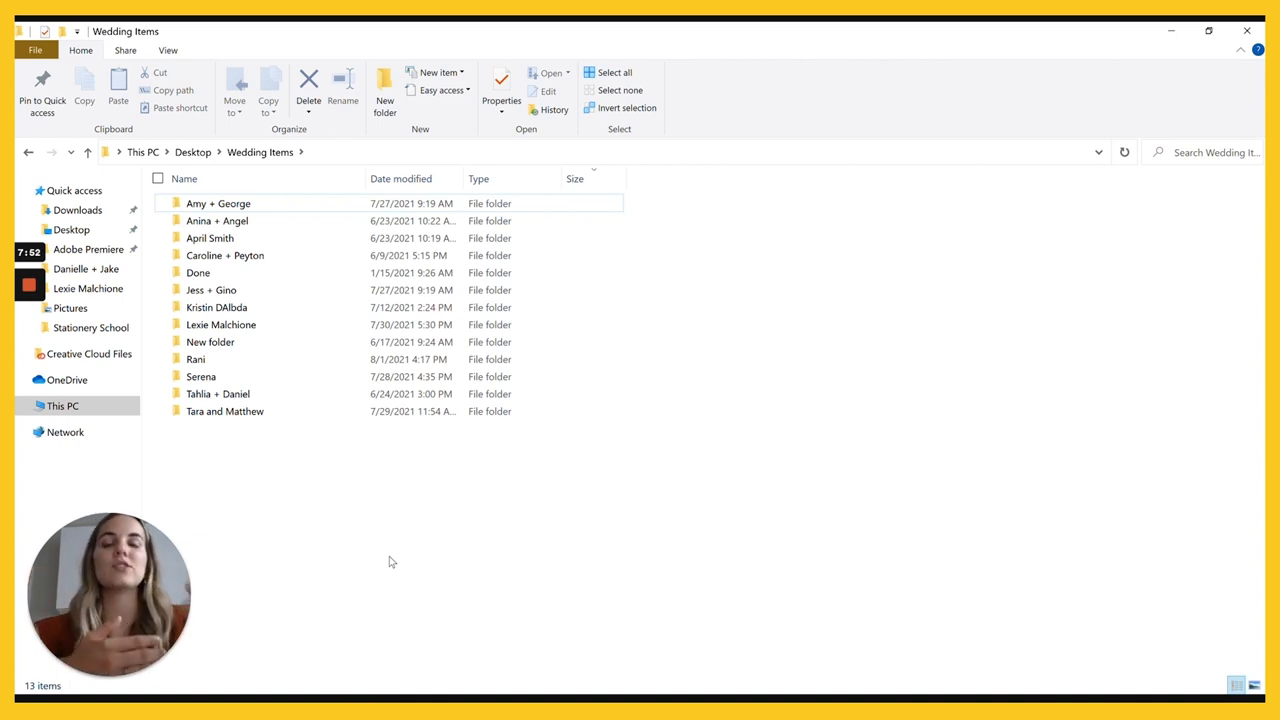
- Browse from the Done folder into the Caroline + Peyton client folder and its Print Ready subfolder
click(198, 272)
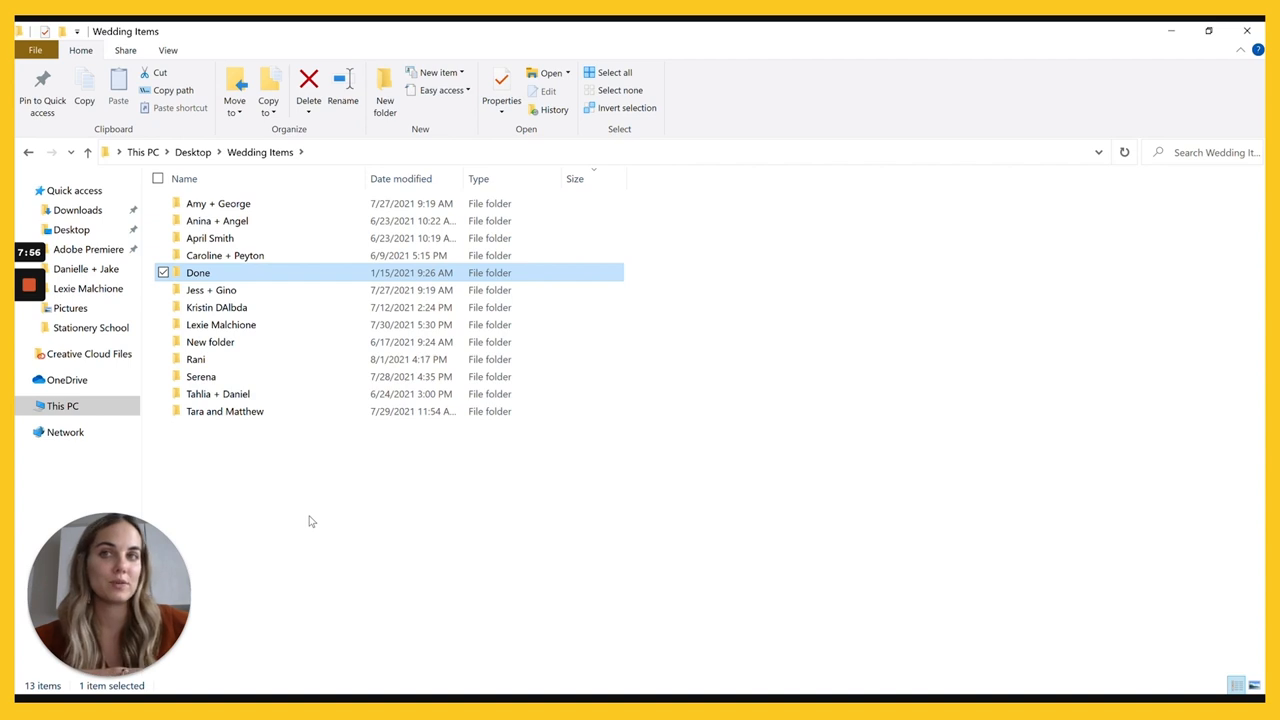
mouse_move(230, 278)
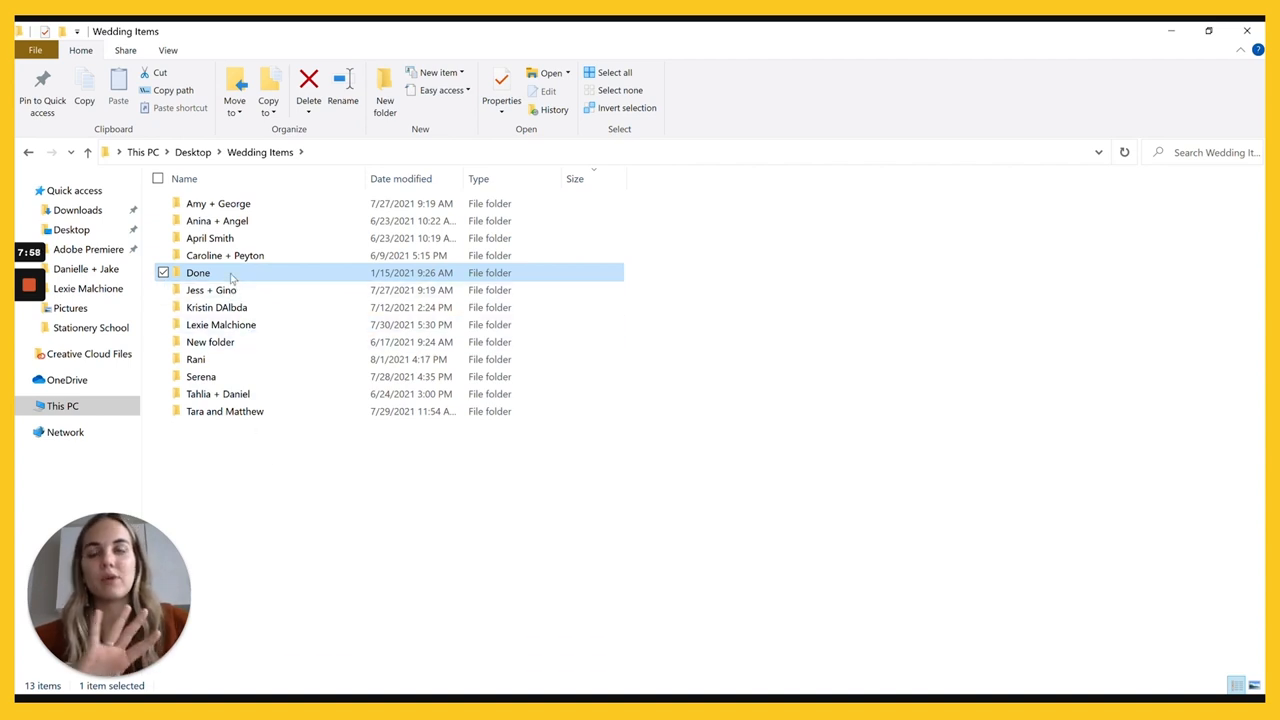
mouse_move(360, 476)
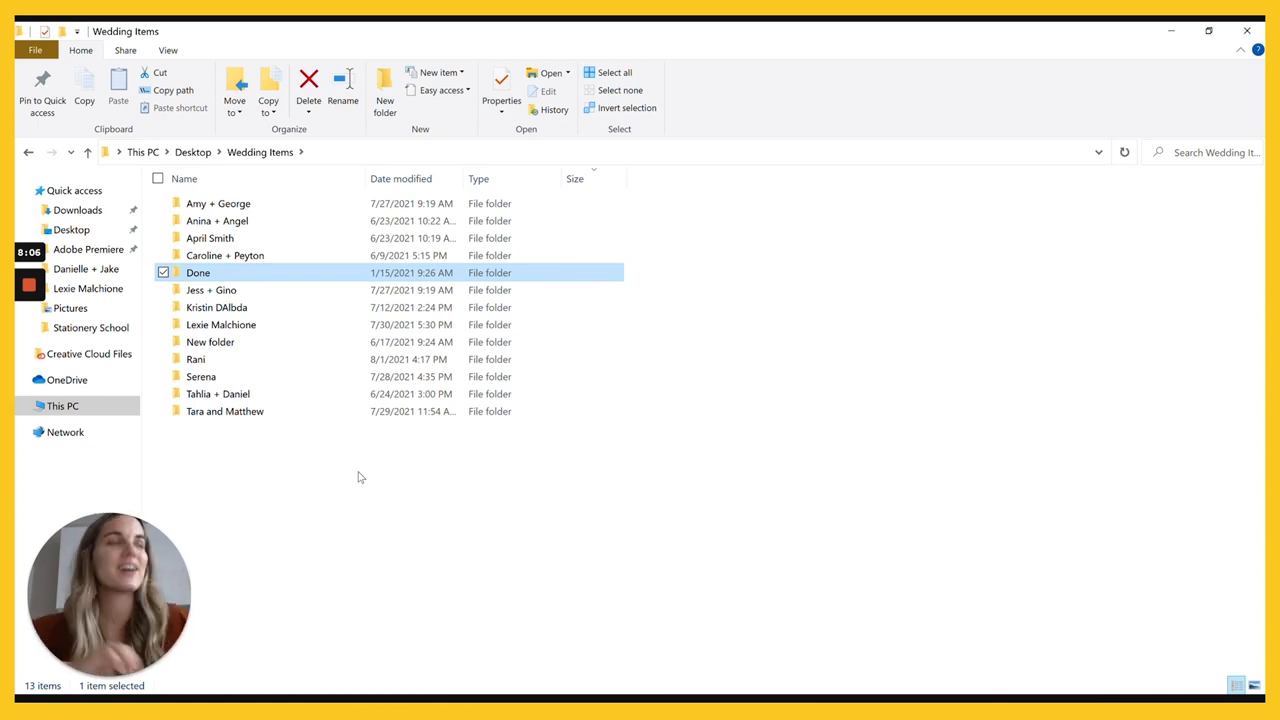
mouse_move(348, 486)
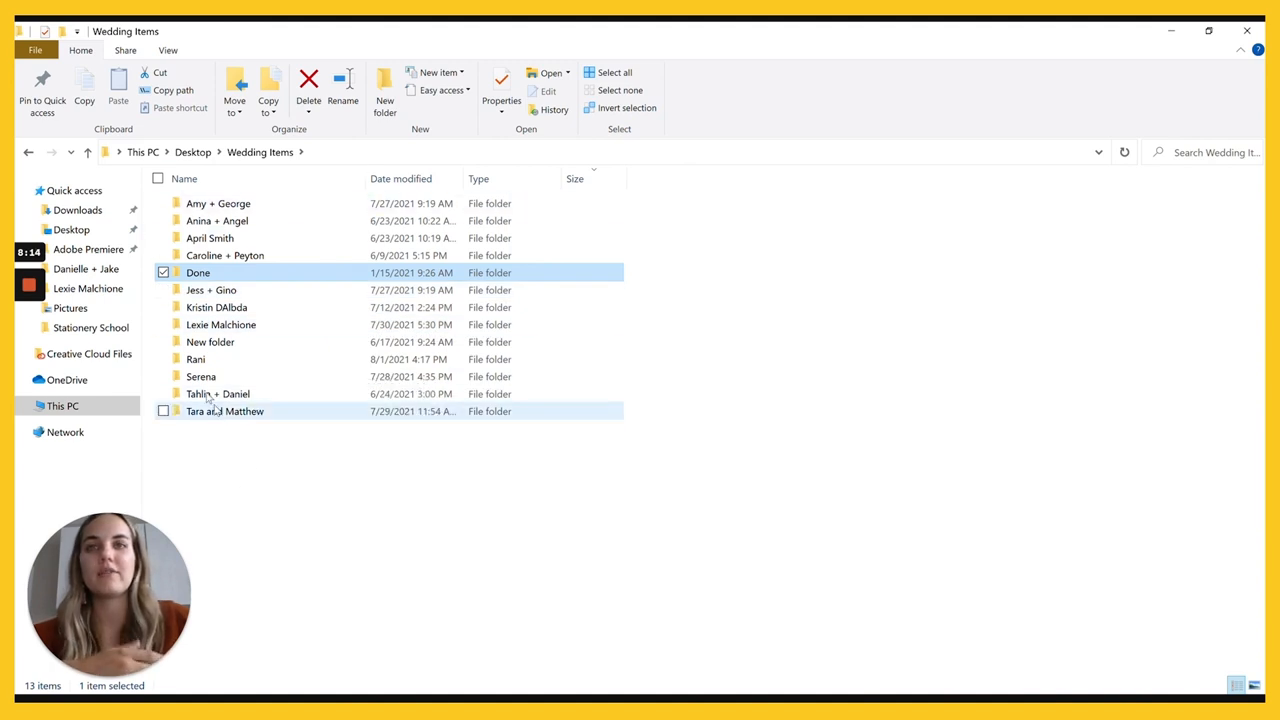
click(236, 494)
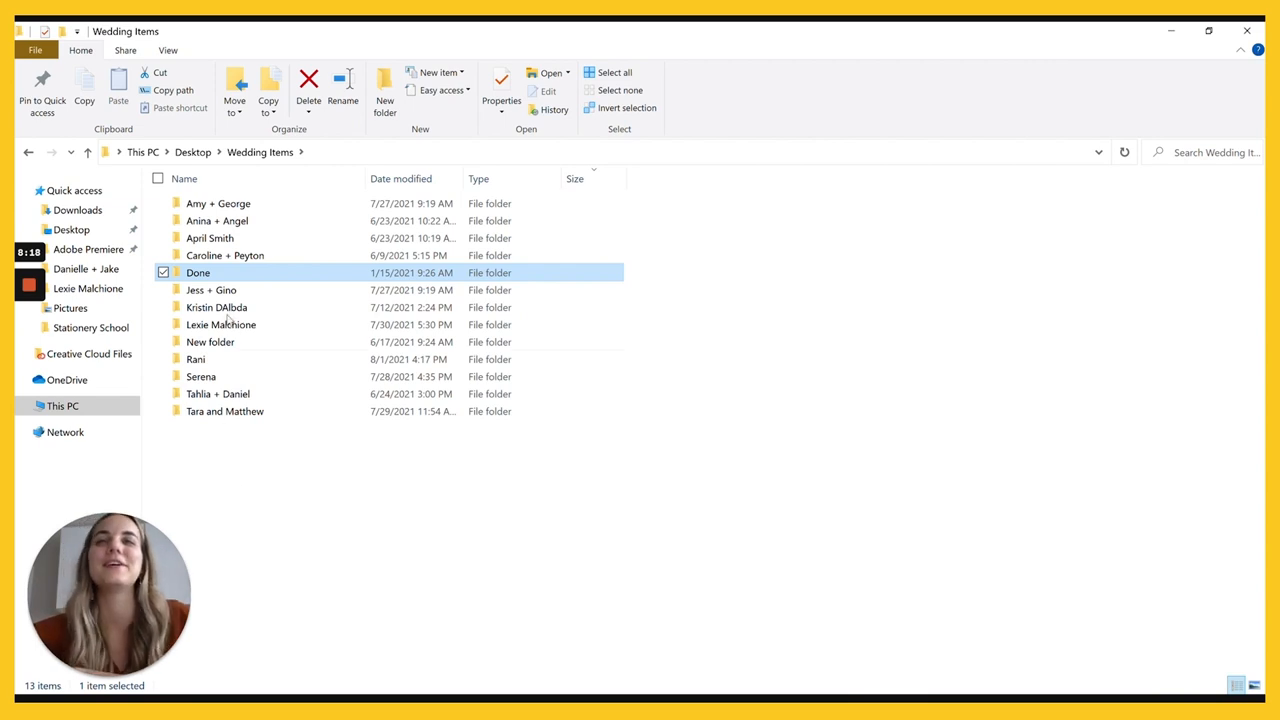
mouse_move(262, 248)
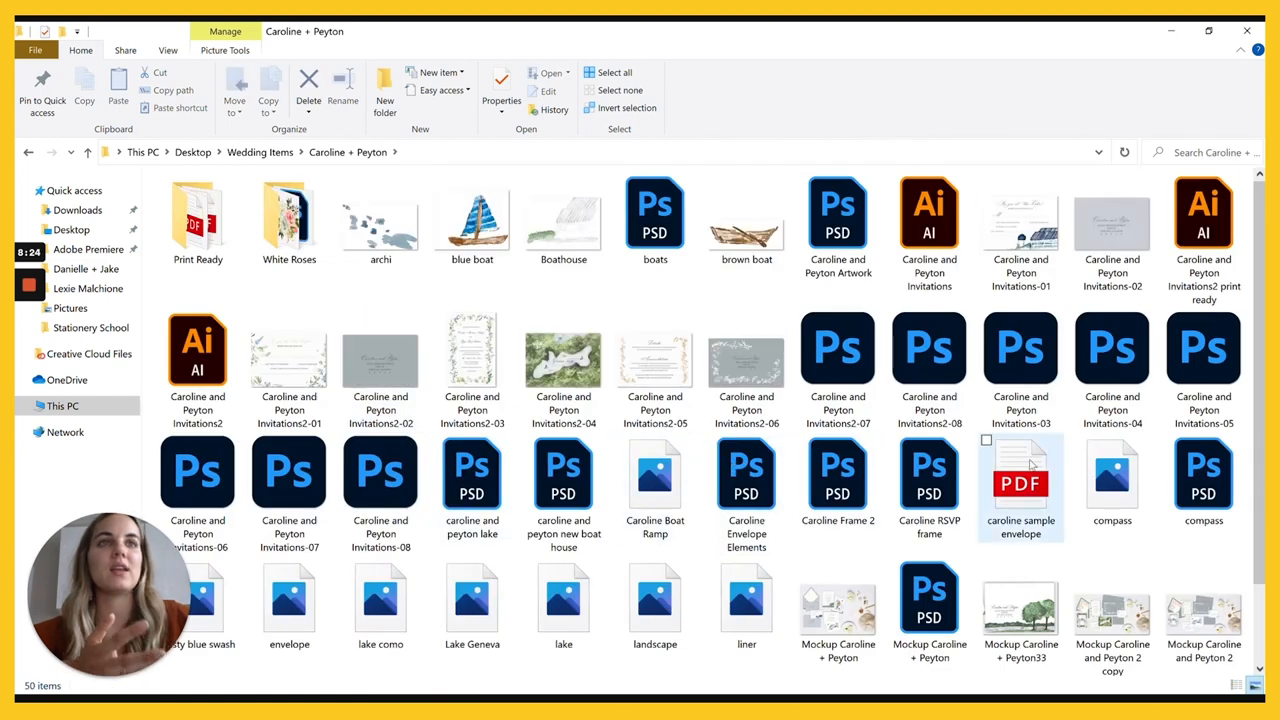
scroll(down, 3)
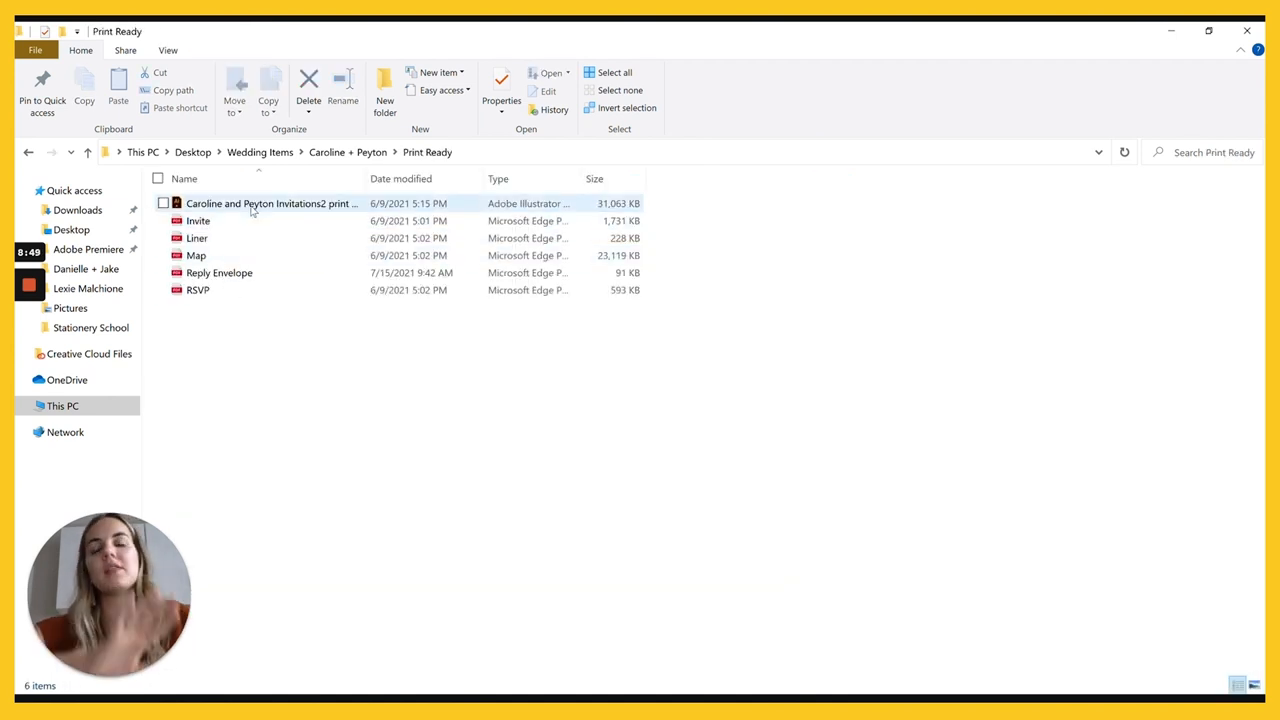
mouse_move(272, 204)
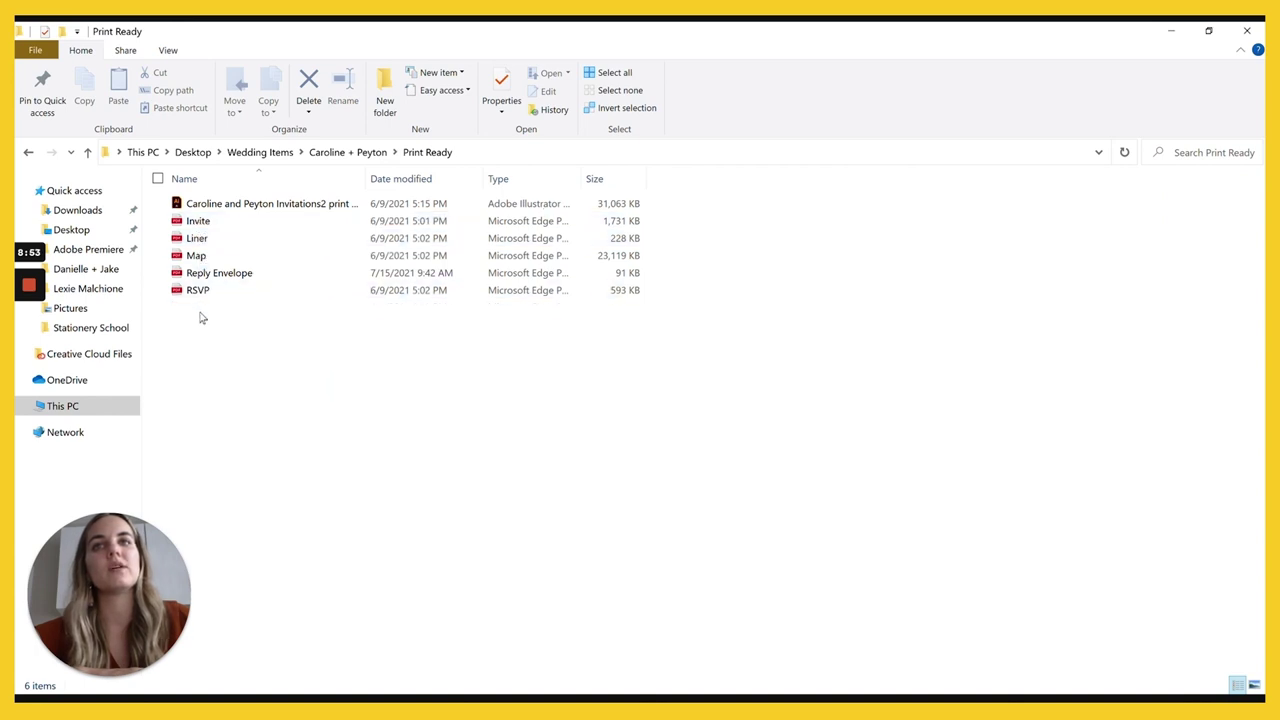
mouse_move(288, 352)
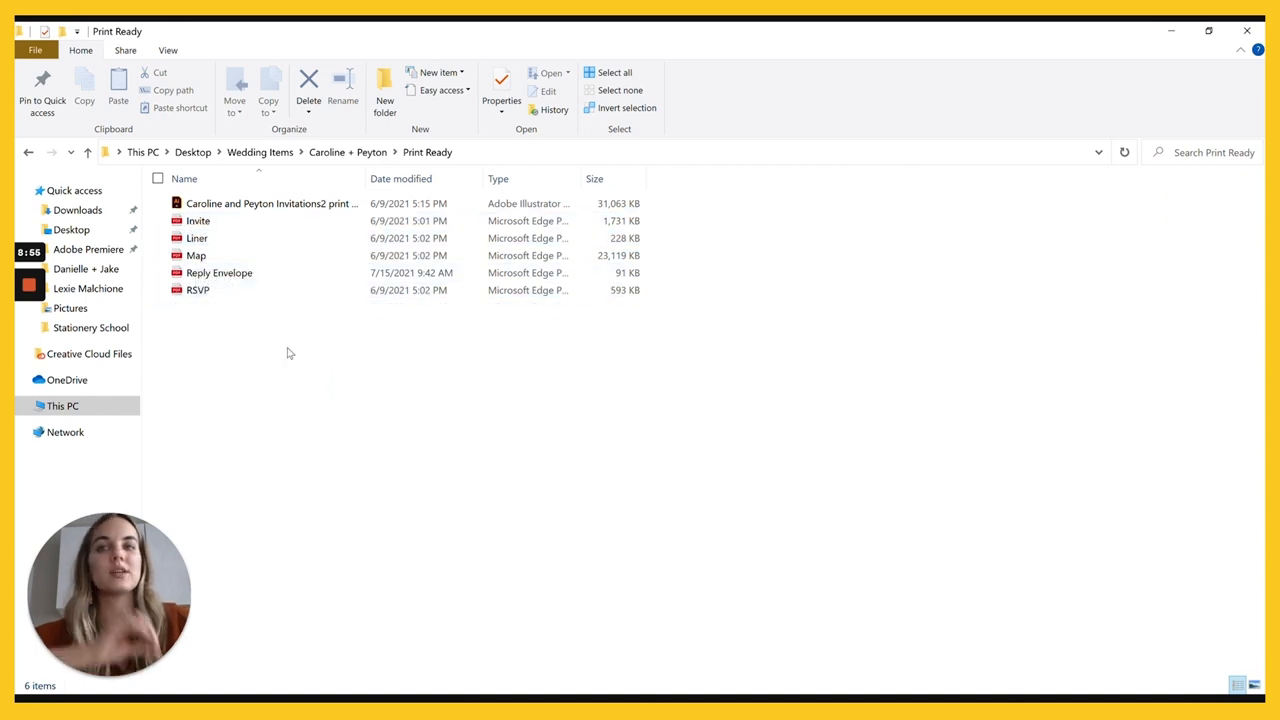
mouse_move(336, 364)
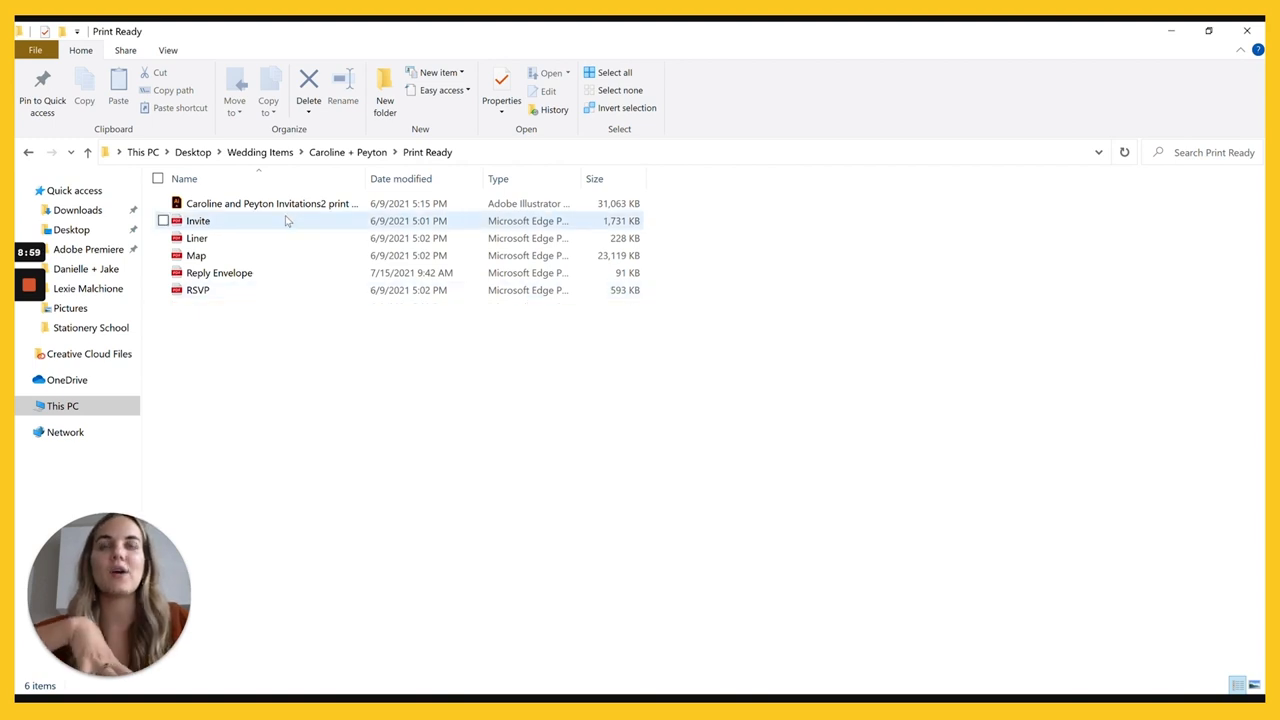
mouse_move(296, 238)
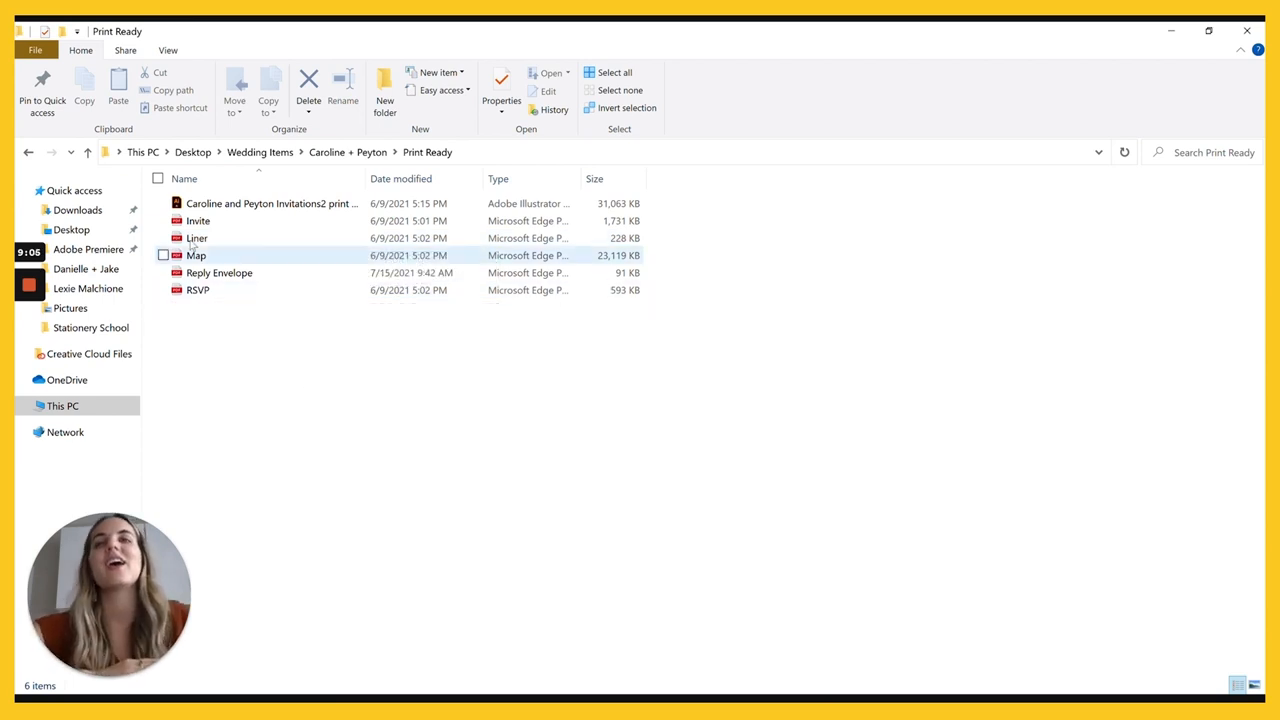
mouse_move(218, 220)
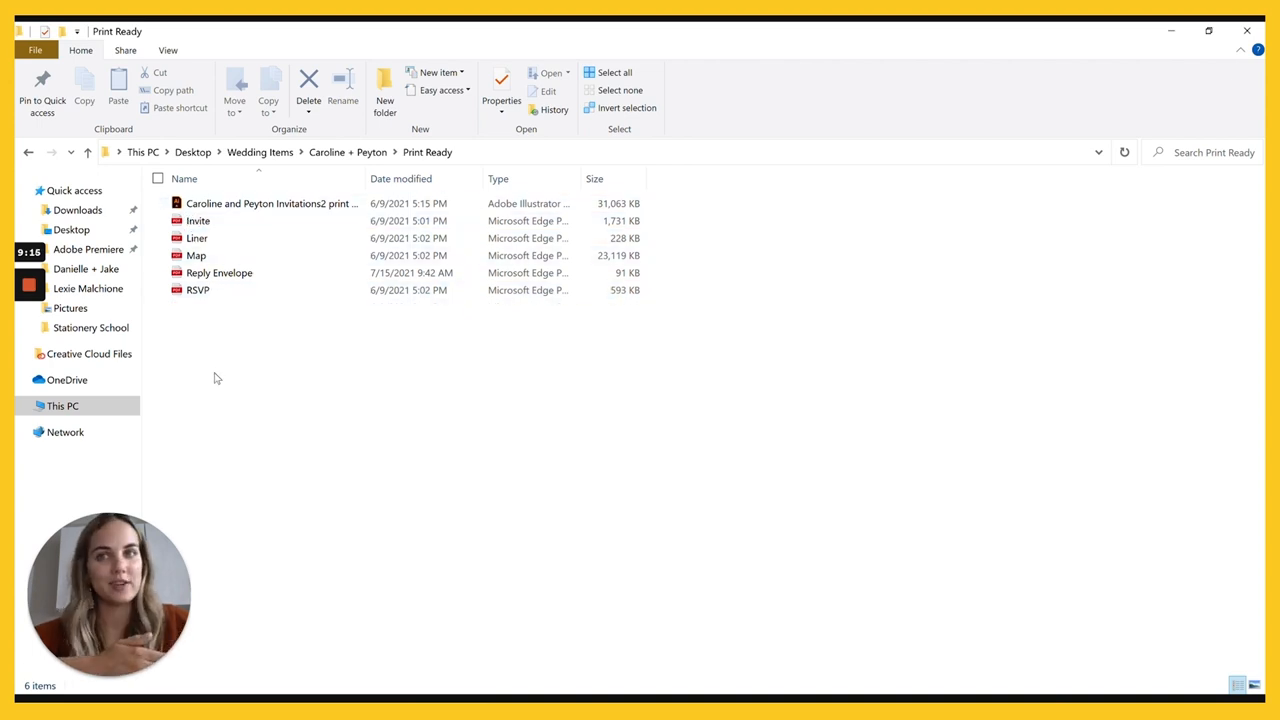
mouse_move(200, 238)
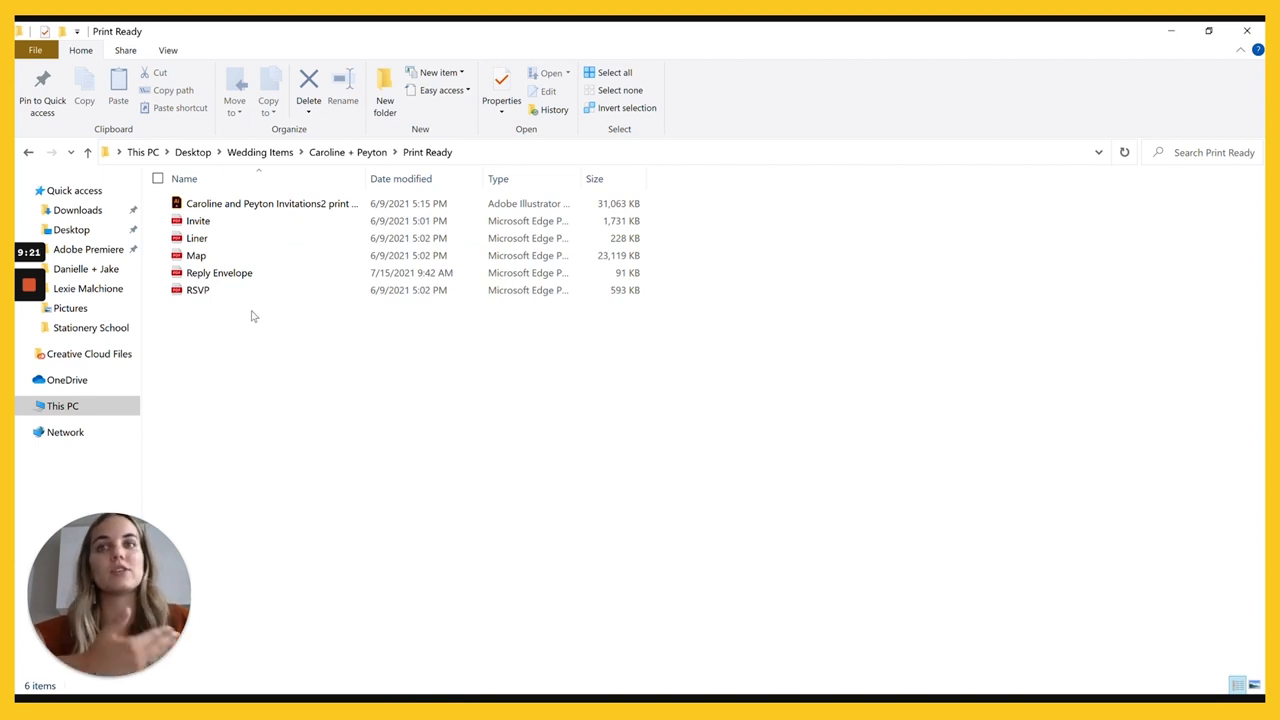
mouse_move(198, 238)
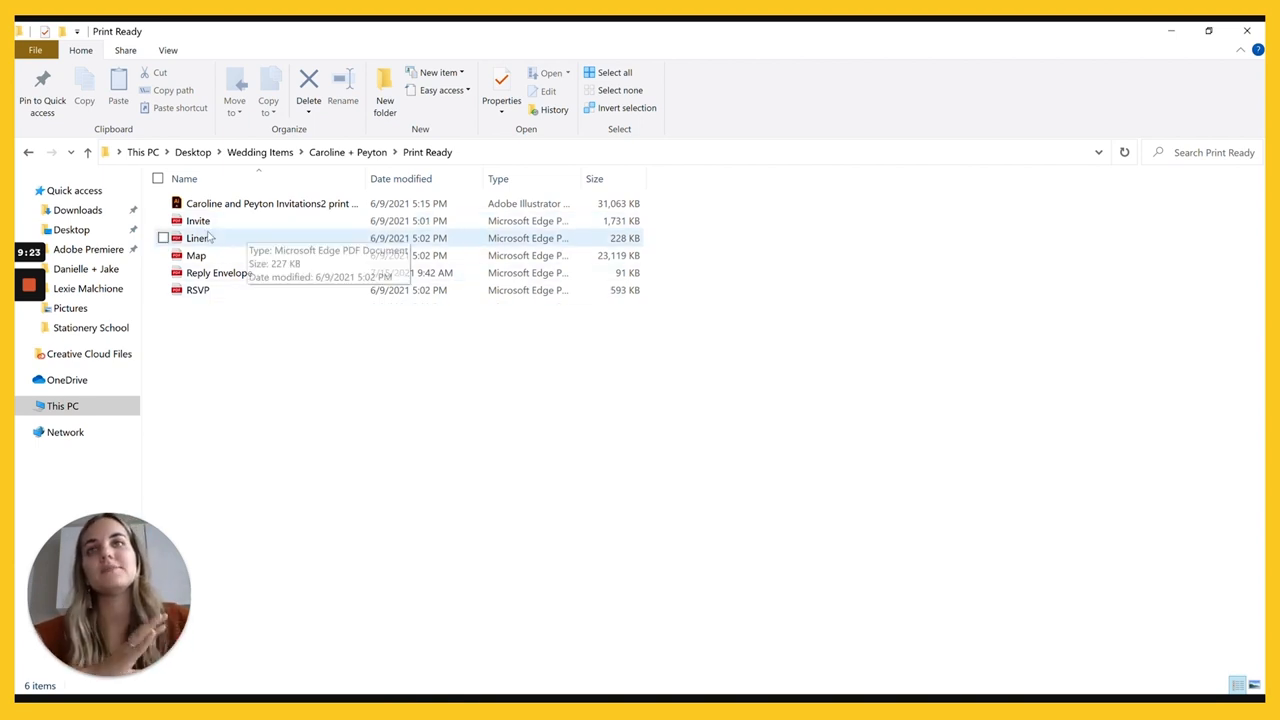
- Return from the Print Ready PDFs back to the Caroline + Peyton client folder
click(348, 152)
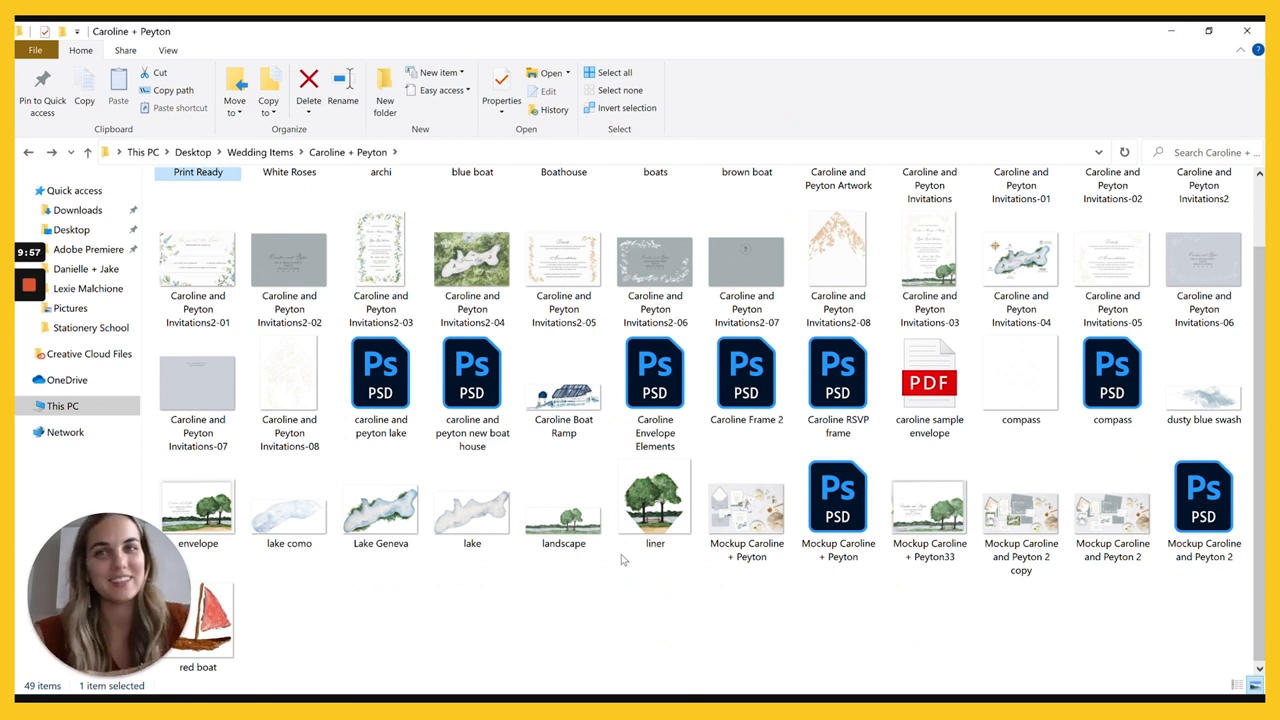
mouse_move(614, 628)
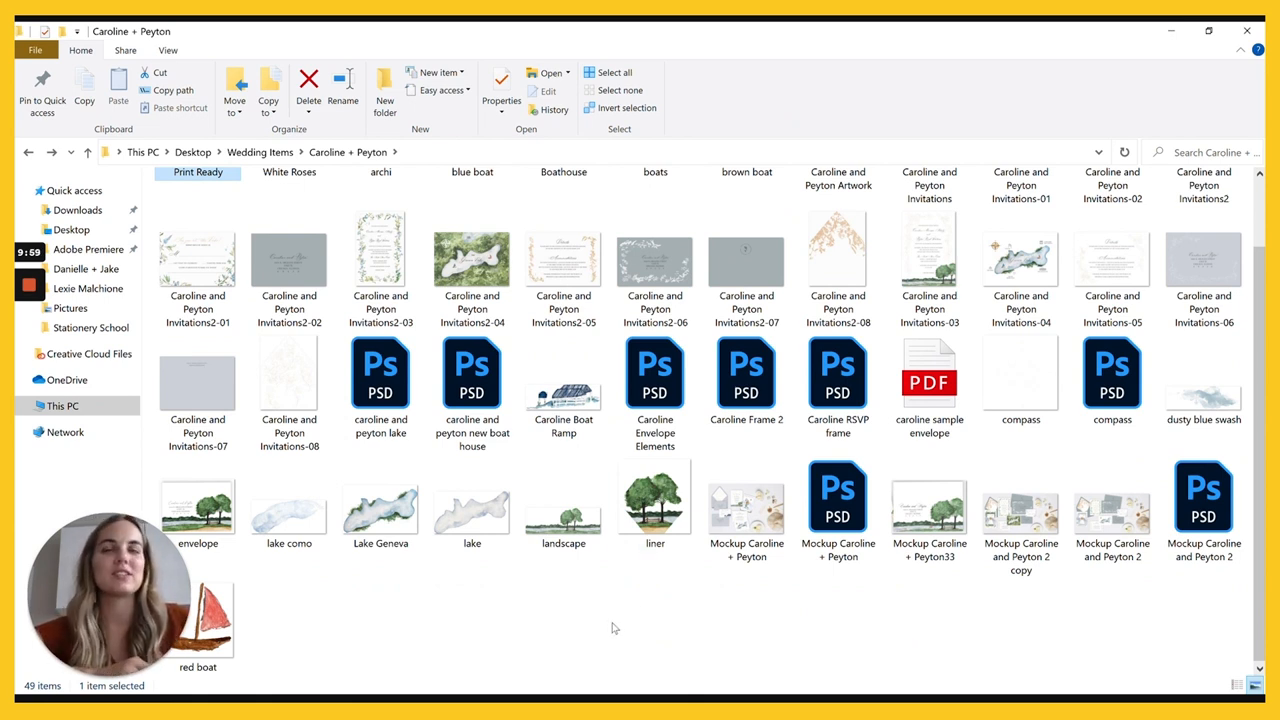